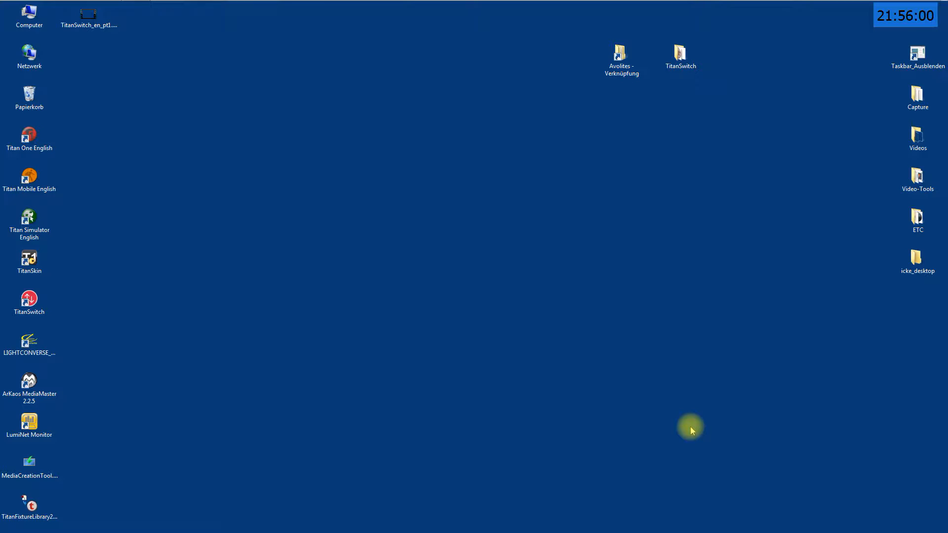
{"action": "mouse_move", "coordinate": [642, 300]}
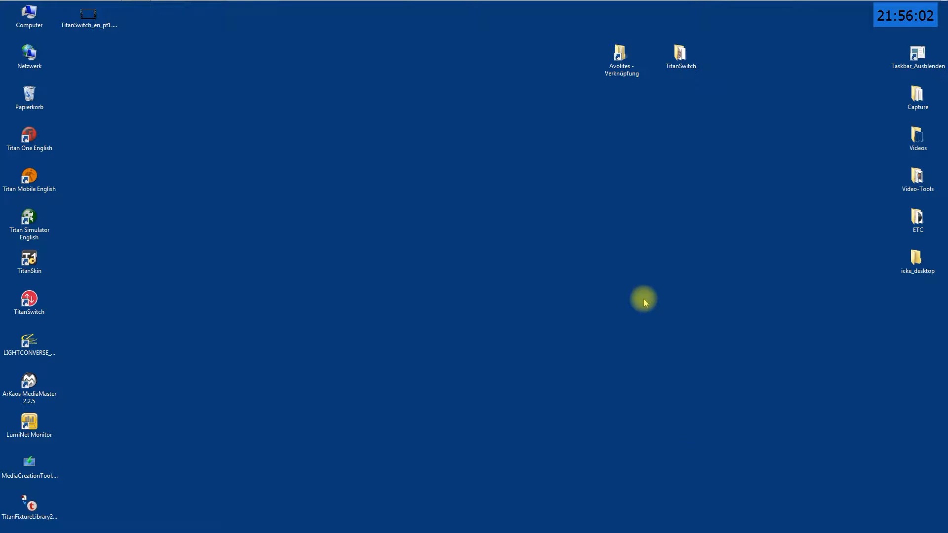
{"action": "mouse_move", "coordinate": [812, 226]}
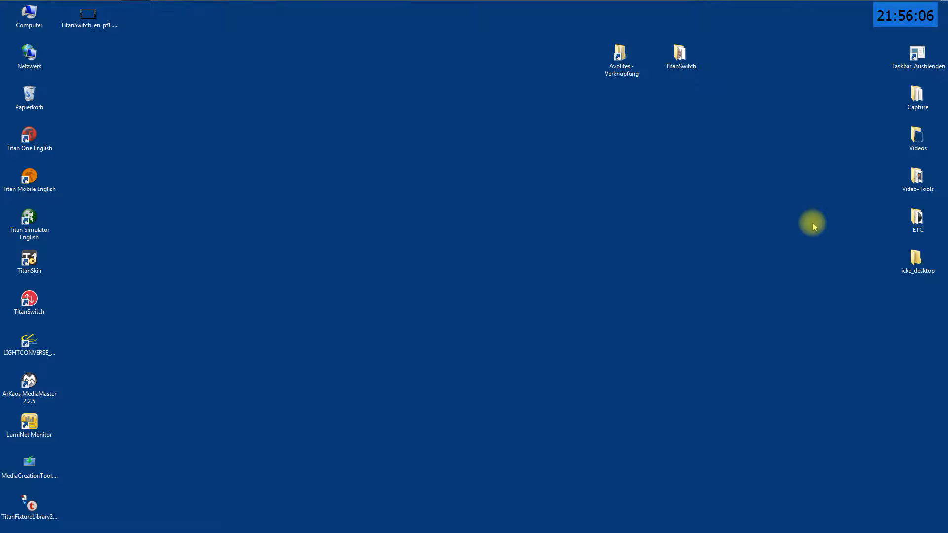
{"action": "mouse_move", "coordinate": [564, 201]}
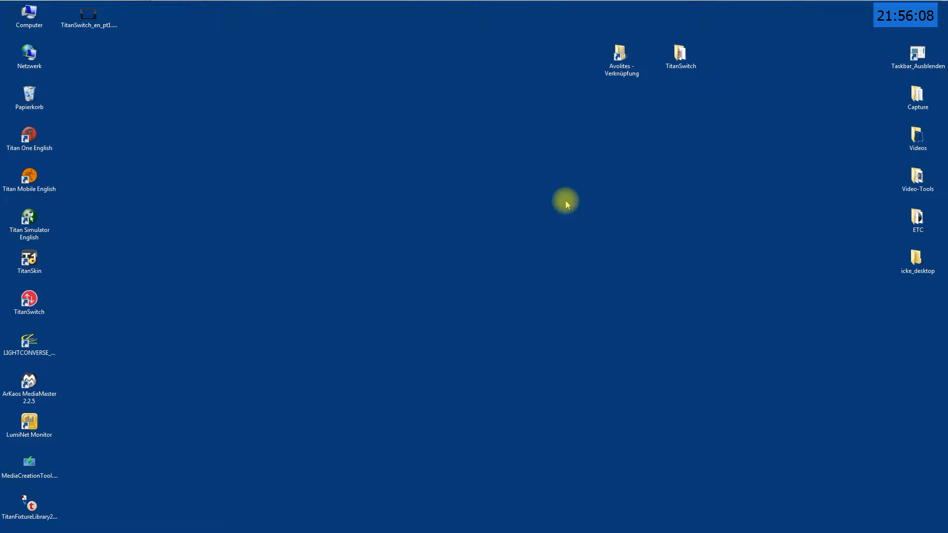
{"action": "mouse_move", "coordinate": [602, 192]}
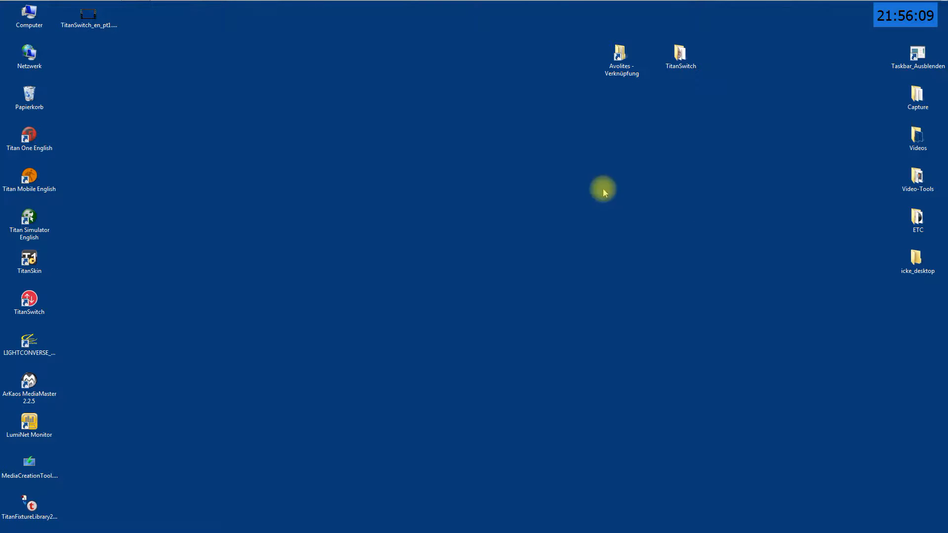
{"action": "mouse_move", "coordinate": [882, 40]}
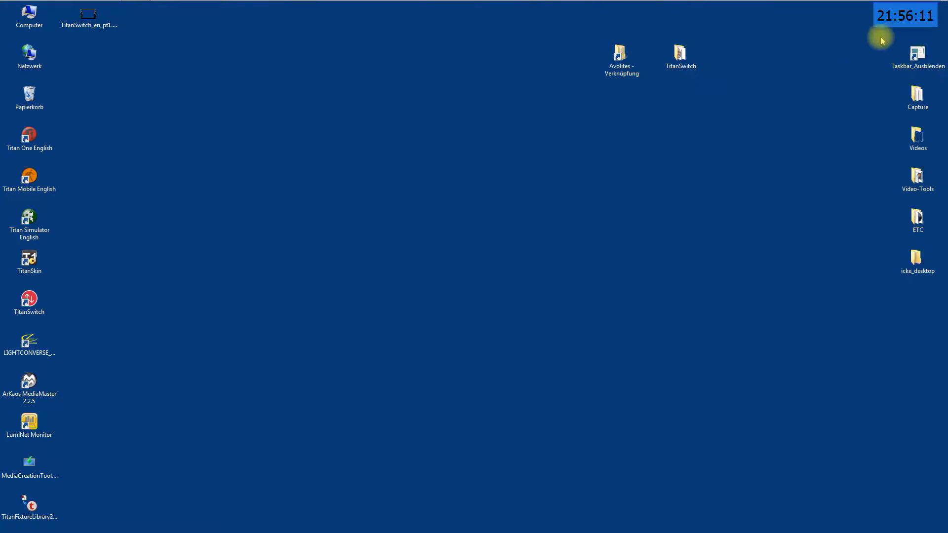
{"action": "mouse_move", "coordinate": [179, 246]}
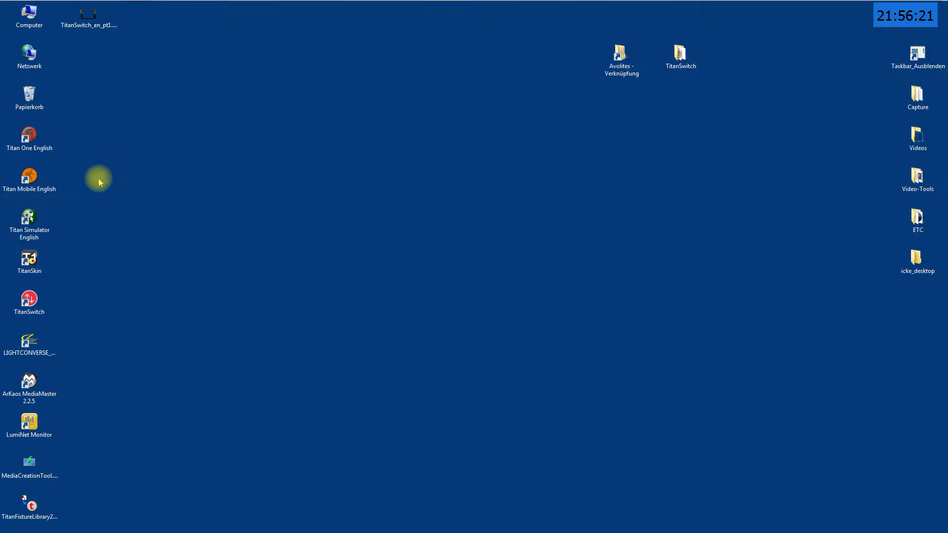
{"action": "mouse_move", "coordinate": [87, 332]}
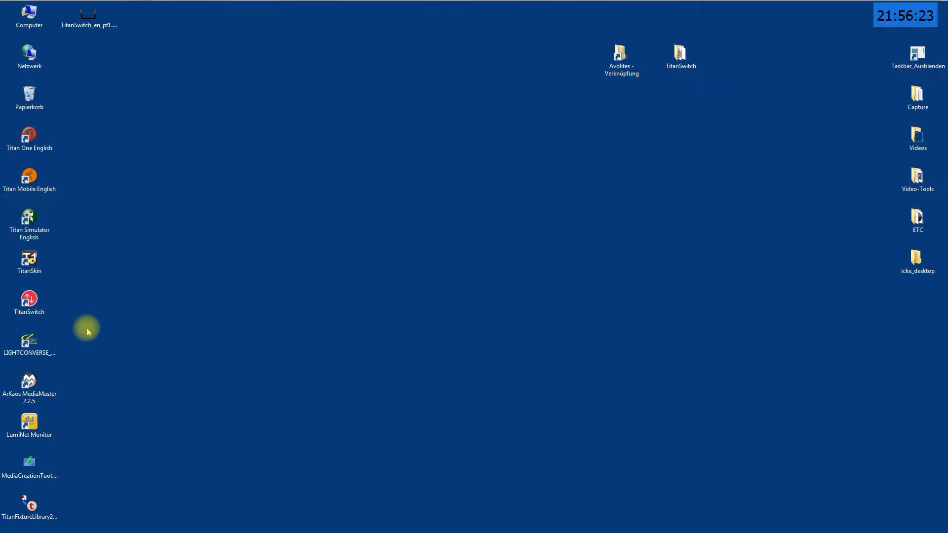
{"action": "mouse_move", "coordinate": [125, 309]}
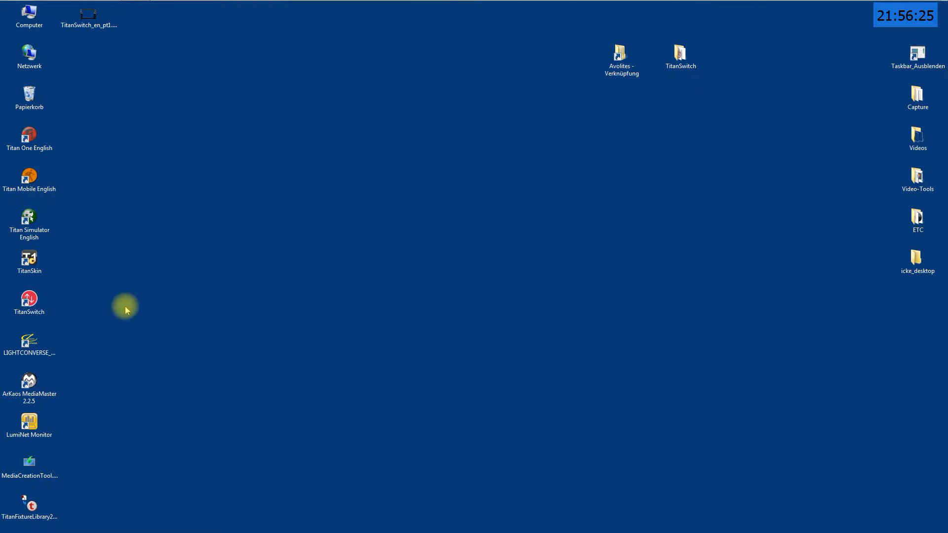
Launch TitanSwitch from the desktop and continue past the welcome page to scan for Titan.
{"action": "left_click", "coordinate": [29, 300]}
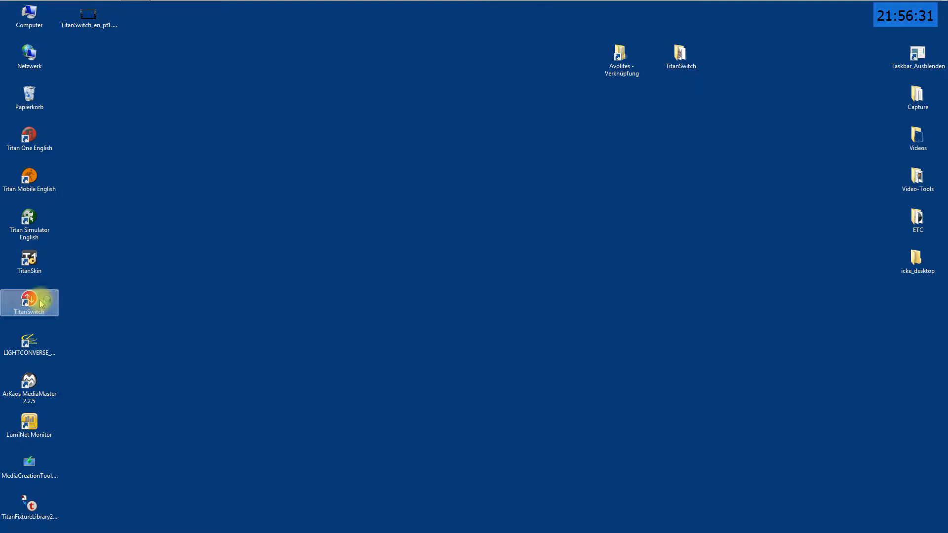
{"action": "double_click", "coordinate": [29, 302]}
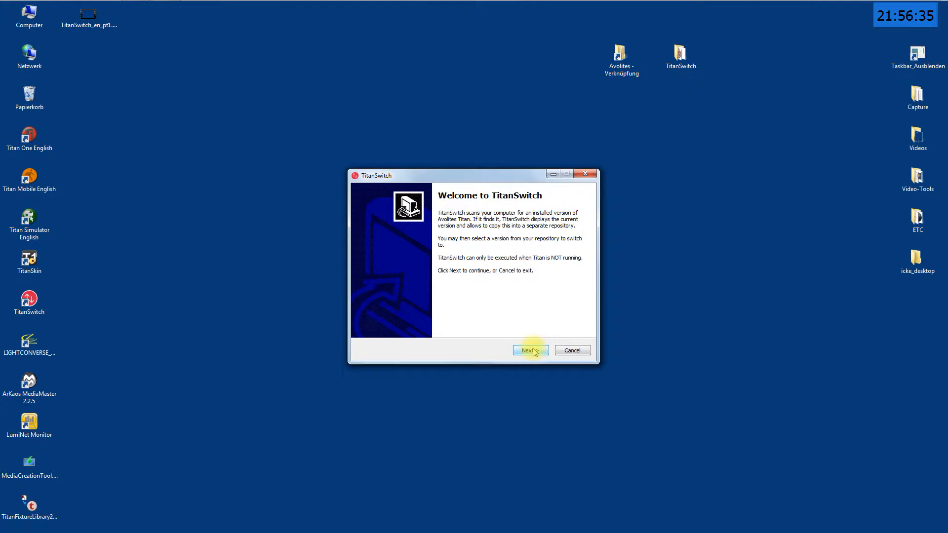
{"action": "left_click", "coordinate": [529, 350]}
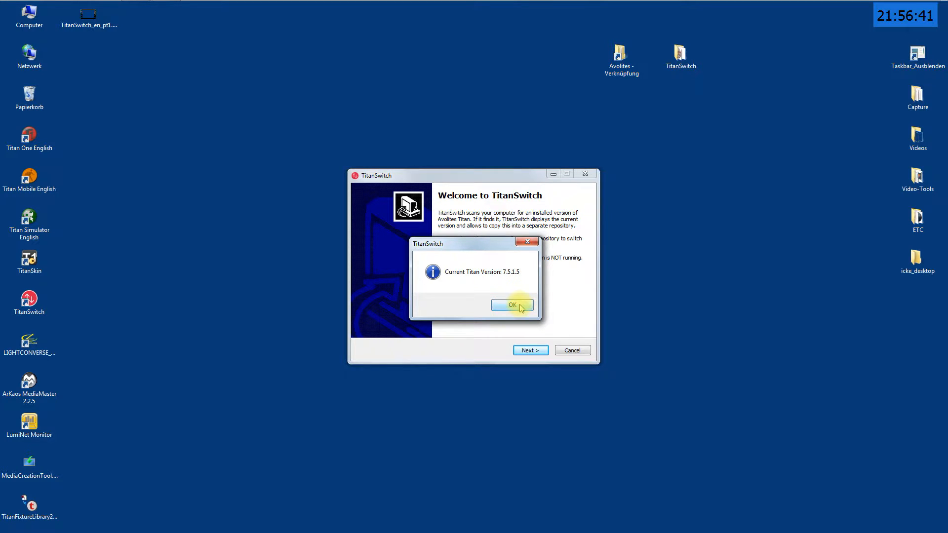
{"action": "mouse_move", "coordinate": [497, 278]}
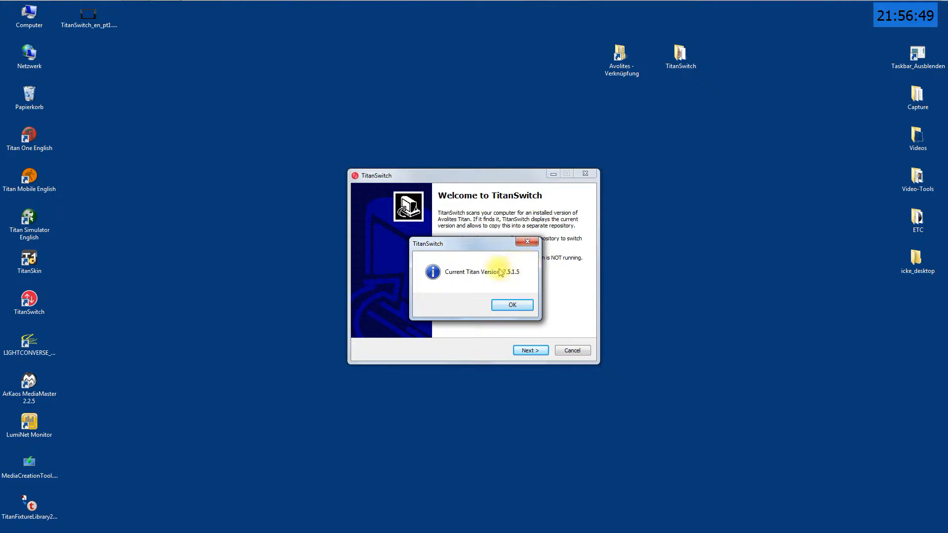
{"action": "mouse_move", "coordinate": [521, 280]}
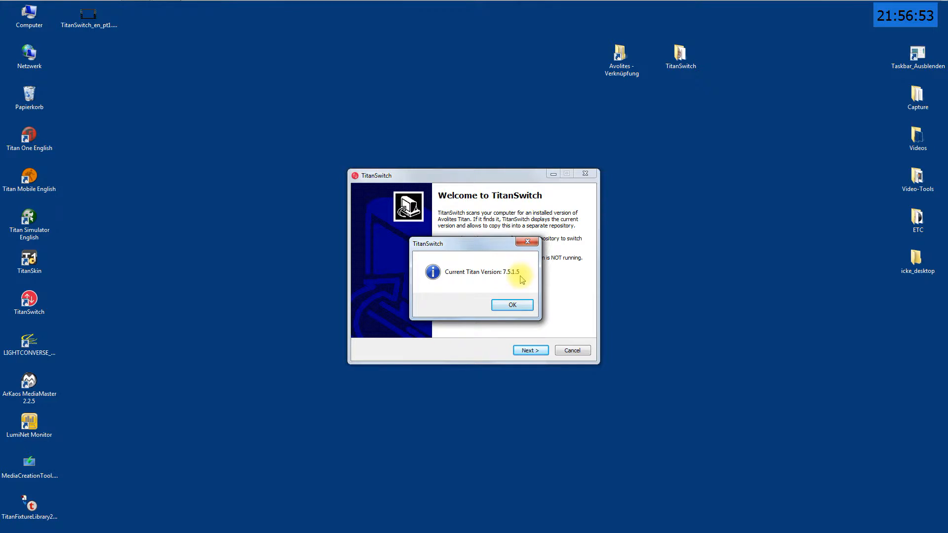
{"action": "mouse_move", "coordinate": [504, 276]}
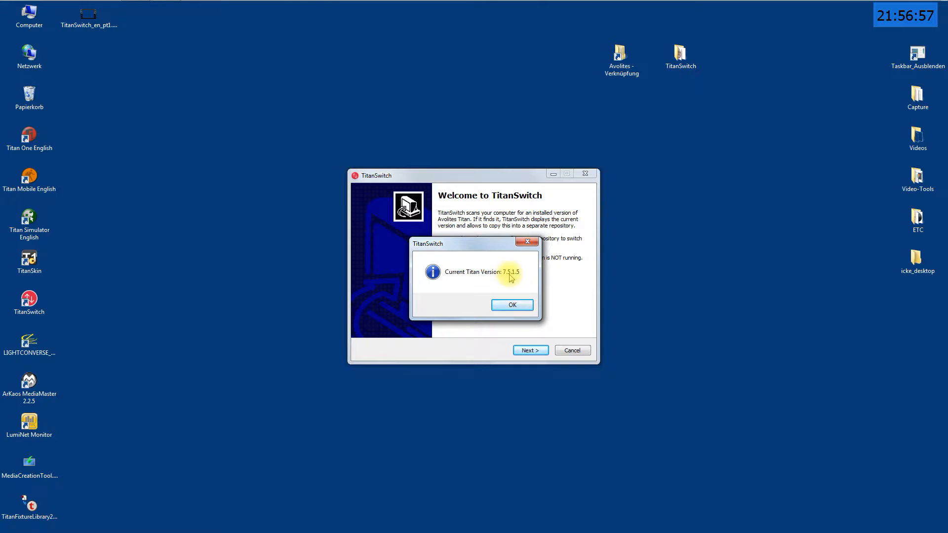
{"action": "mouse_move", "coordinate": [522, 278]}
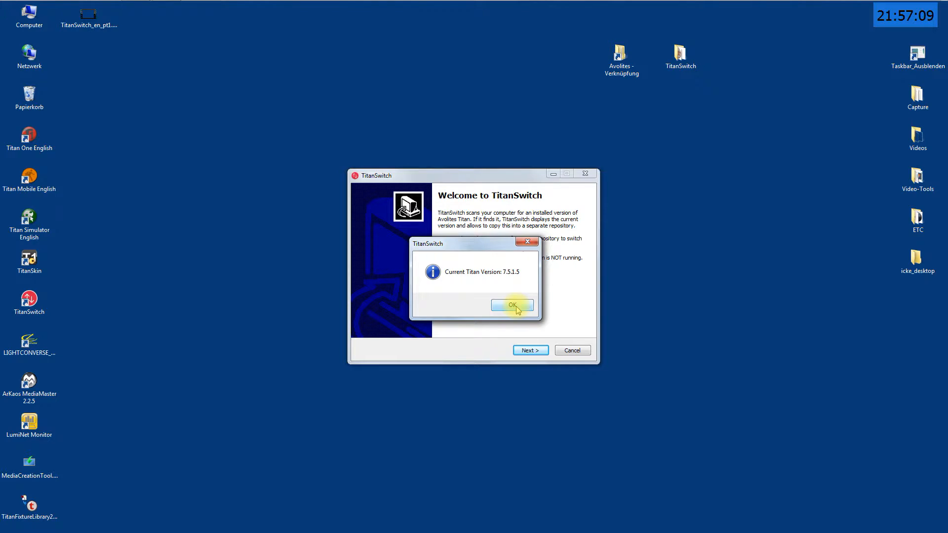
{"action": "mouse_move", "coordinate": [504, 275]}
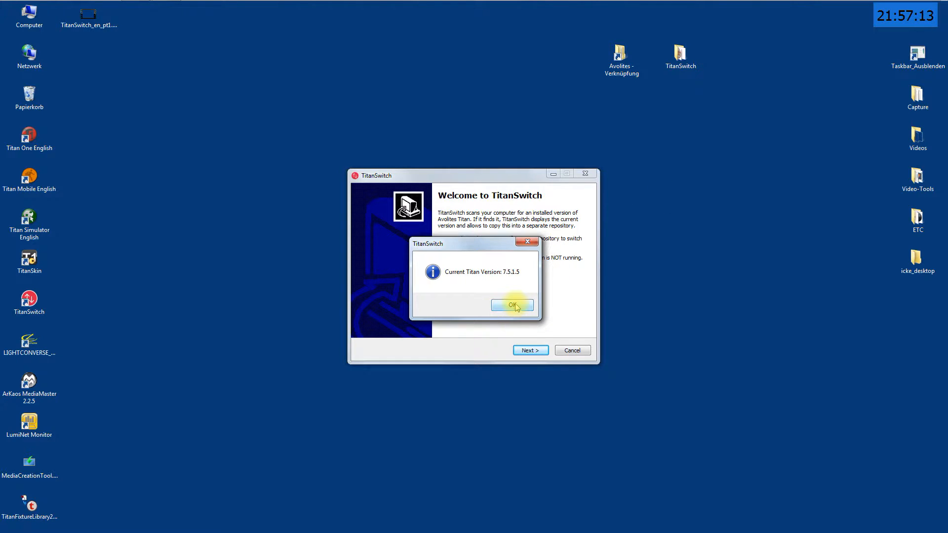
Acknowledge the detected Titan version 7.5.1.5 message.
{"action": "left_click", "coordinate": [511, 304]}
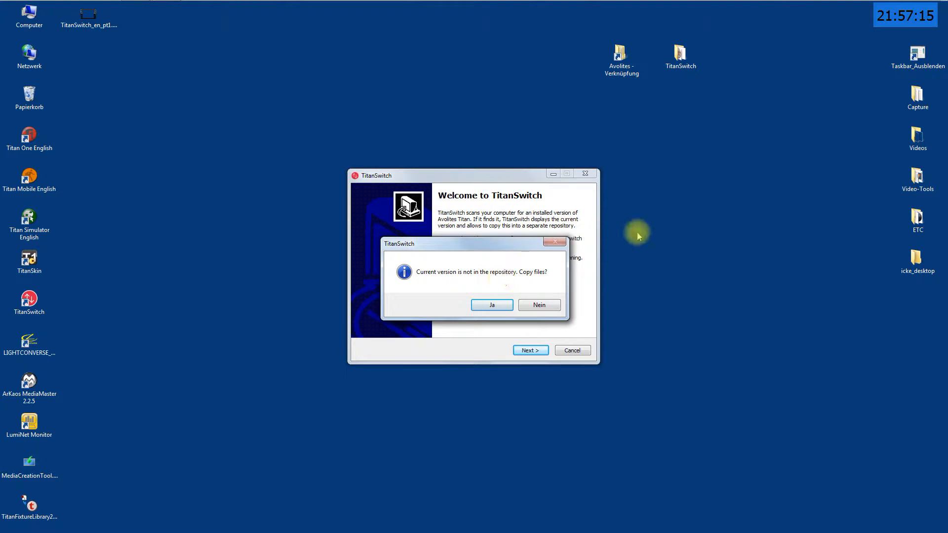
{"action": "mouse_move", "coordinate": [527, 279]}
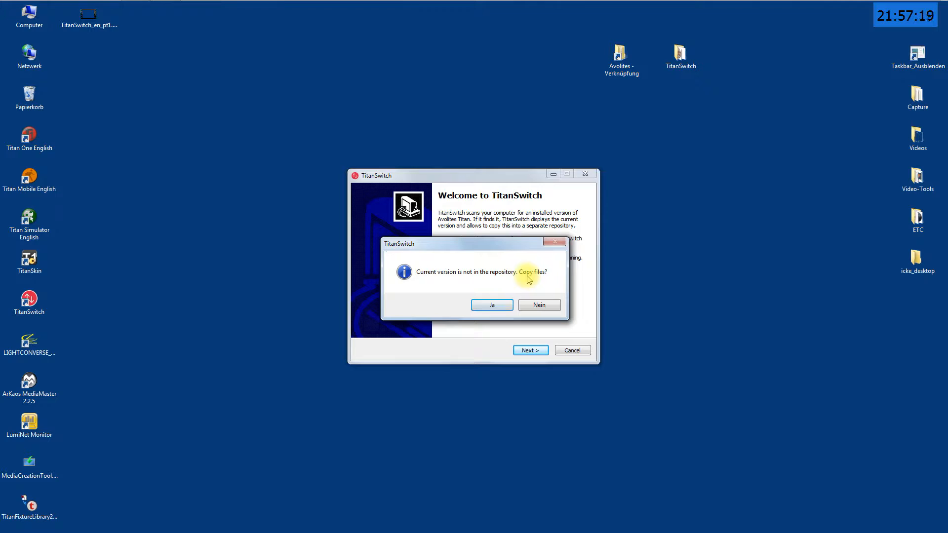
{"action": "mouse_move", "coordinate": [578, 285]}
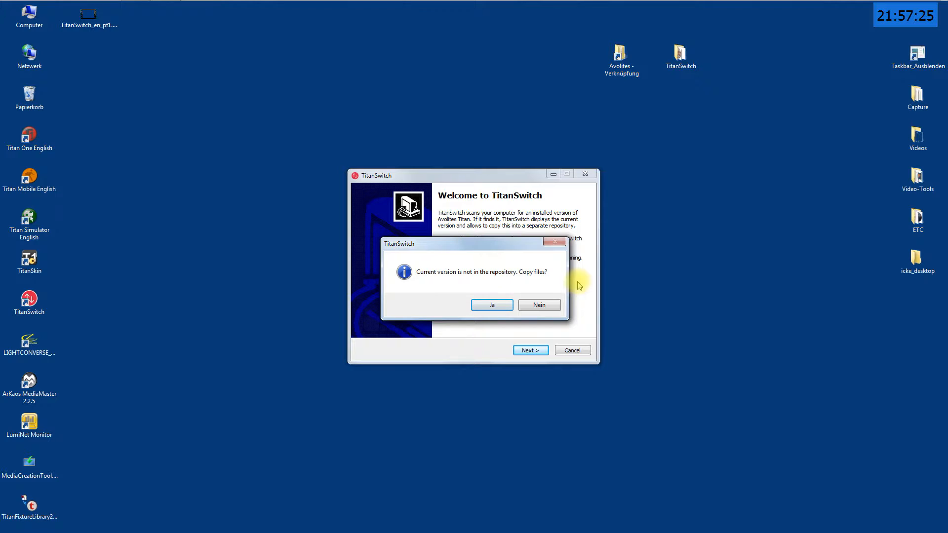
{"action": "mouse_move", "coordinate": [371, 353]}
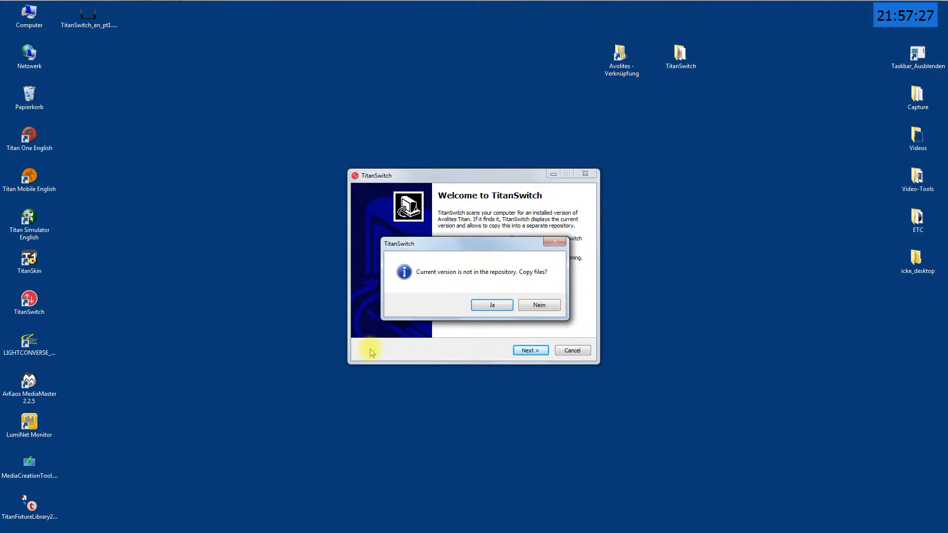
{"action": "mouse_move", "coordinate": [457, 265]}
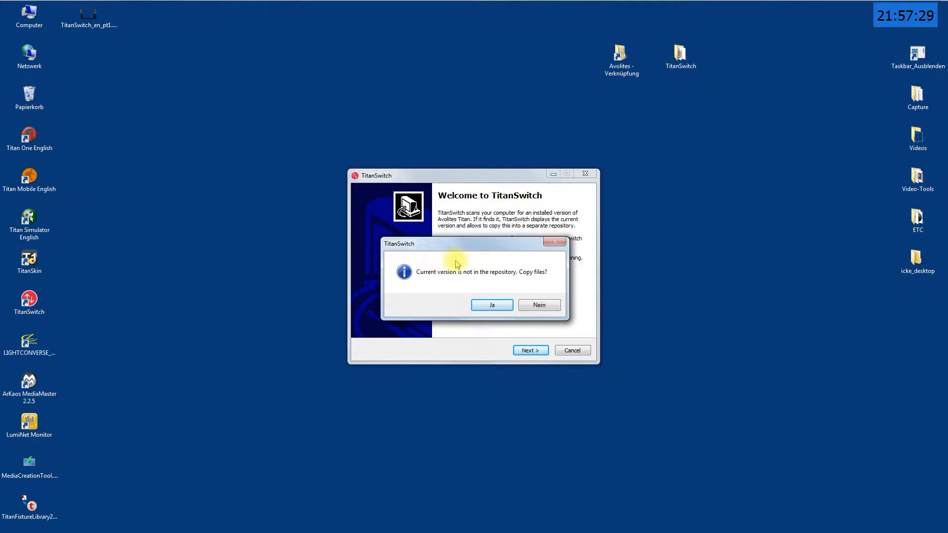
{"action": "mouse_move", "coordinate": [565, 241]}
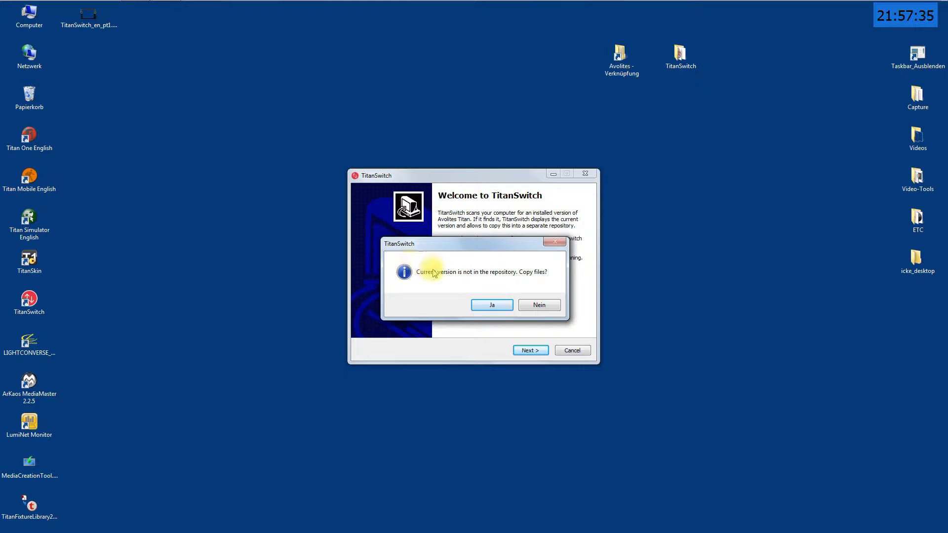
{"action": "mouse_move", "coordinate": [553, 261]}
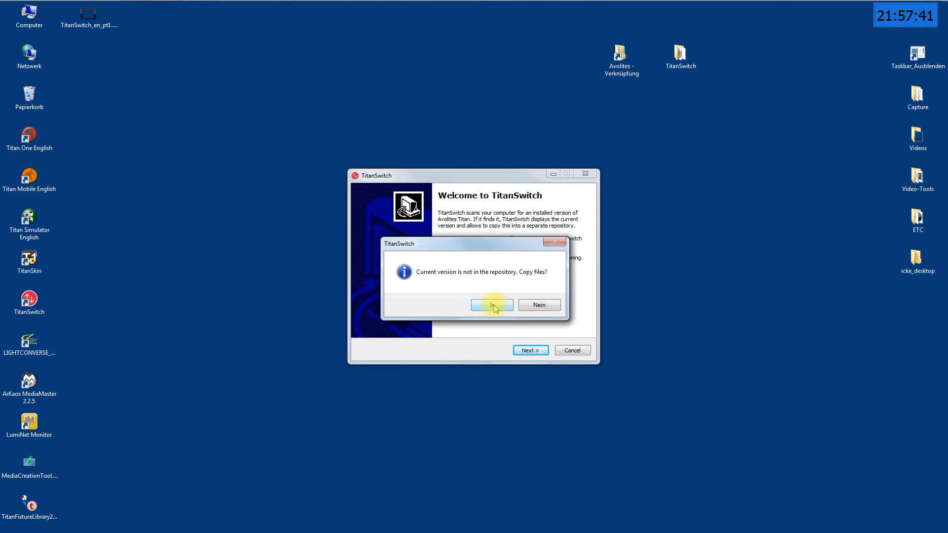
Agree to copy the current Titan version's files into the repository.
{"action": "left_click", "coordinate": [492, 305]}
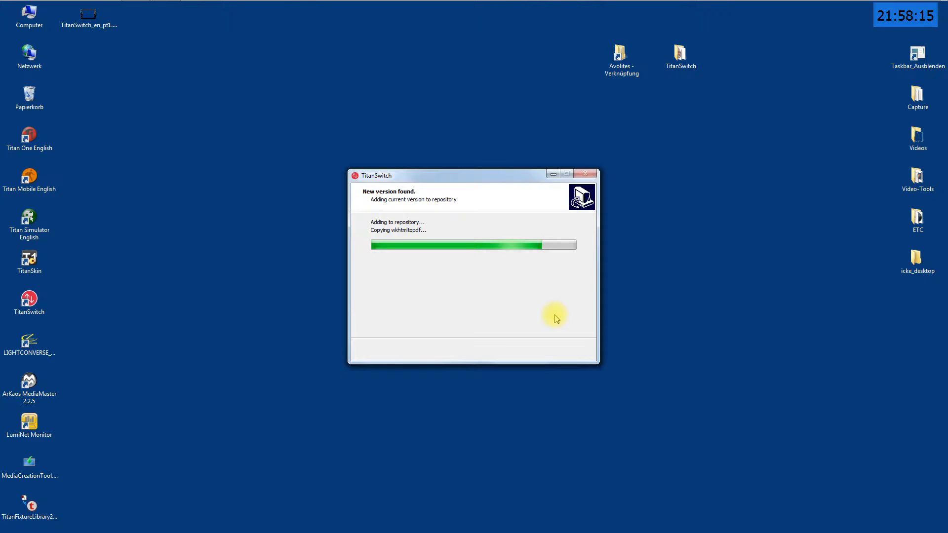
{"action": "mouse_move", "coordinate": [514, 236]}
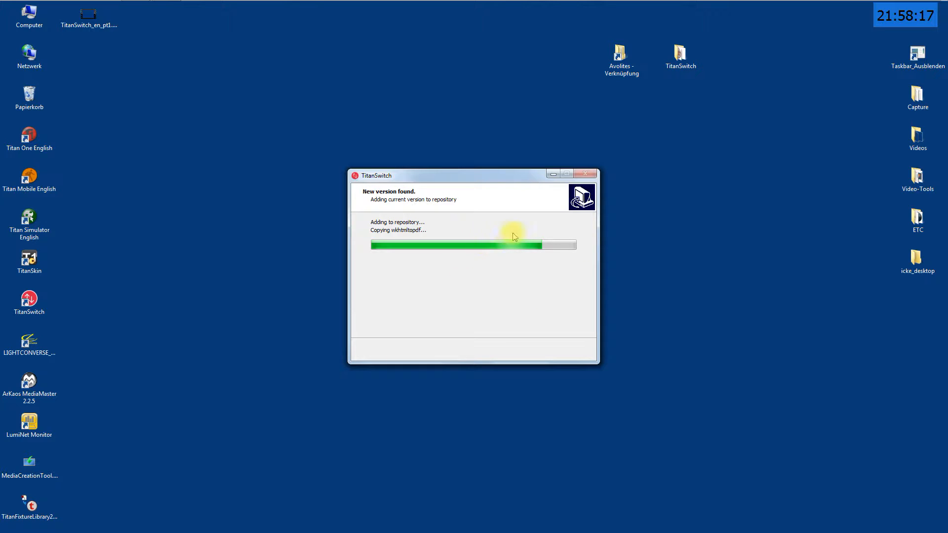
{"action": "mouse_move", "coordinate": [613, 270]}
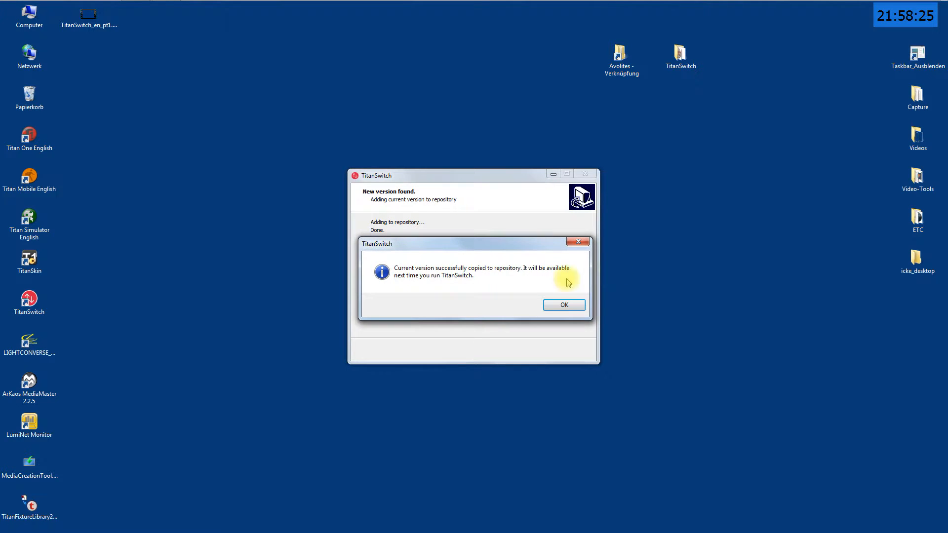
{"action": "mouse_move", "coordinate": [546, 355]}
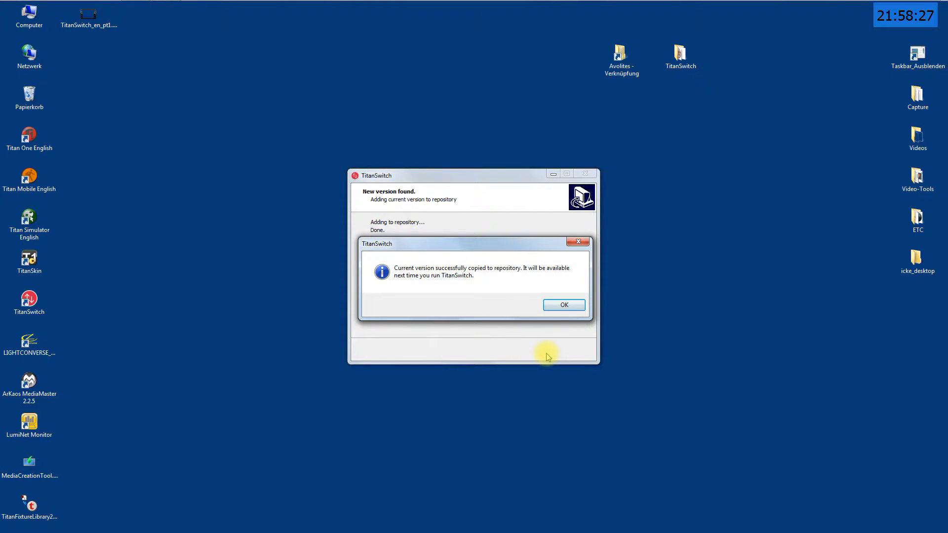
{"action": "mouse_move", "coordinate": [500, 331]}
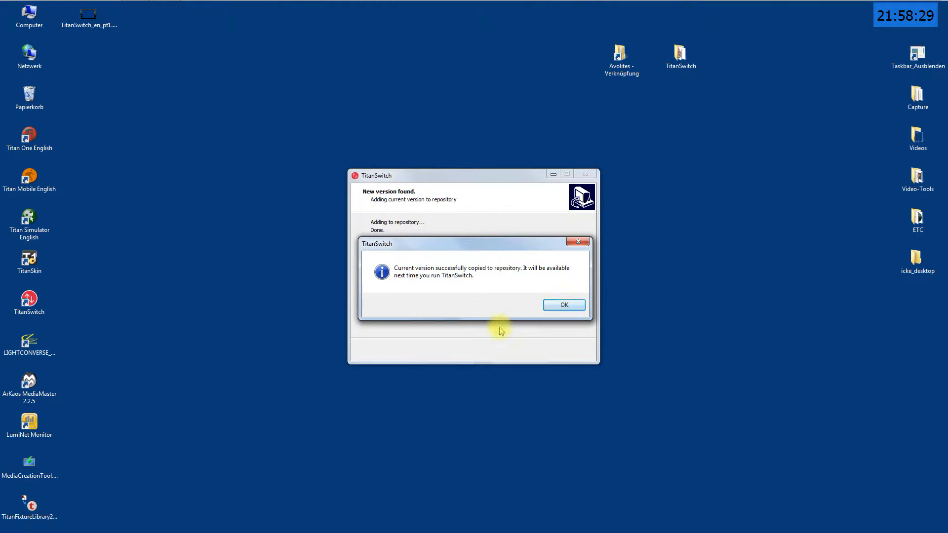
{"action": "mouse_move", "coordinate": [671, 327]}
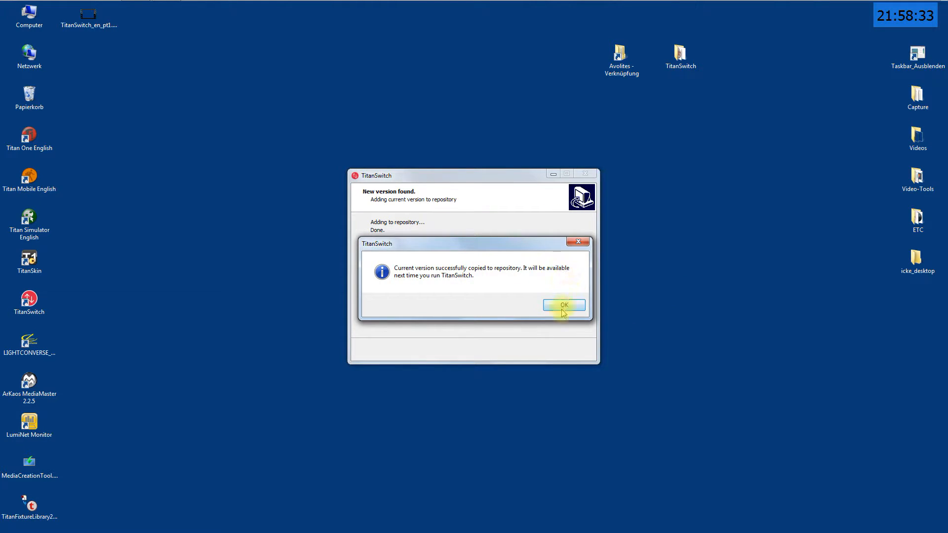
Acknowledge the copy message, run Switch with no version selected, dismiss the notice and finish.
{"action": "left_click", "coordinate": [563, 304]}
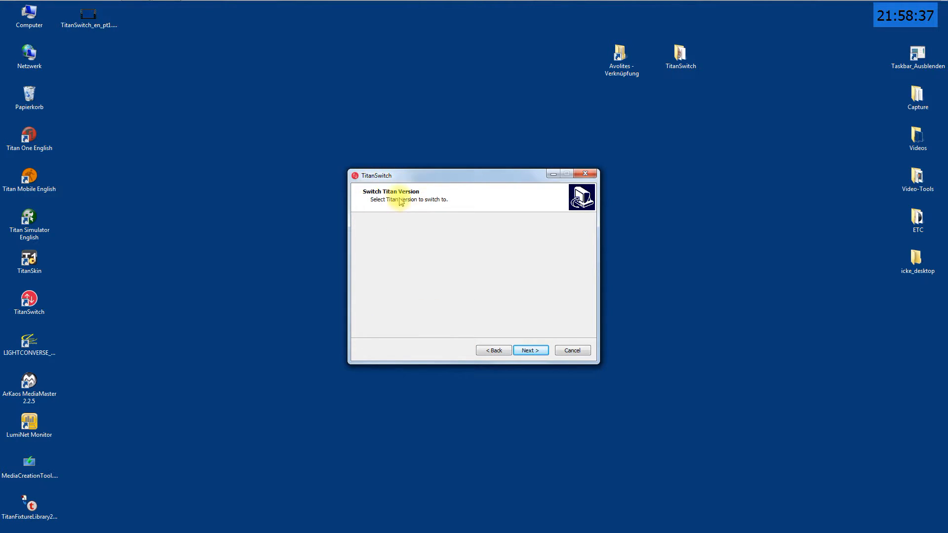
{"action": "mouse_move", "coordinate": [388, 254]}
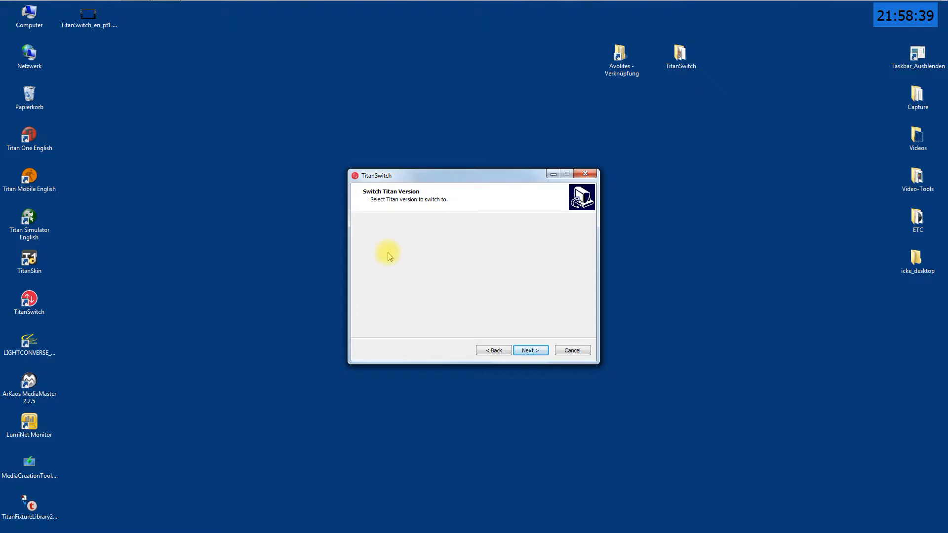
{"action": "mouse_move", "coordinate": [462, 311]}
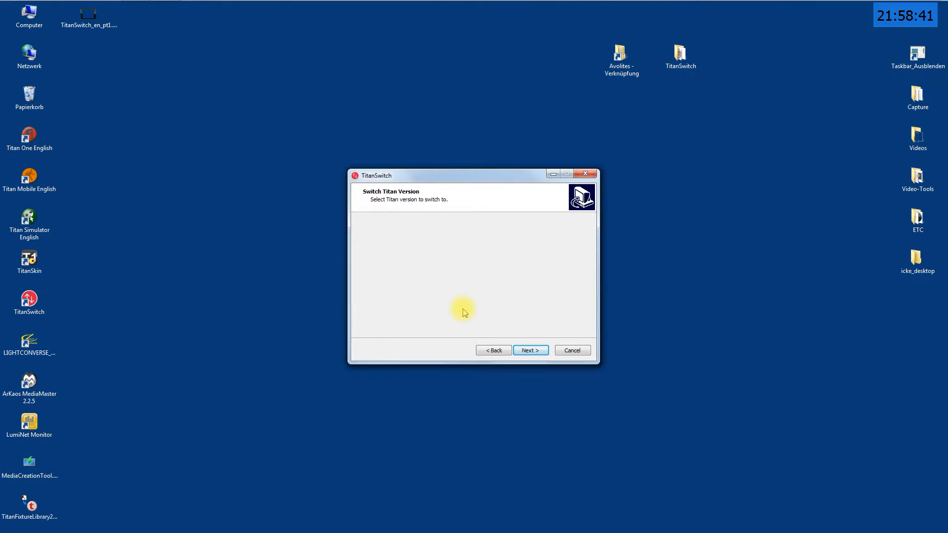
{"action": "mouse_move", "coordinate": [542, 313]}
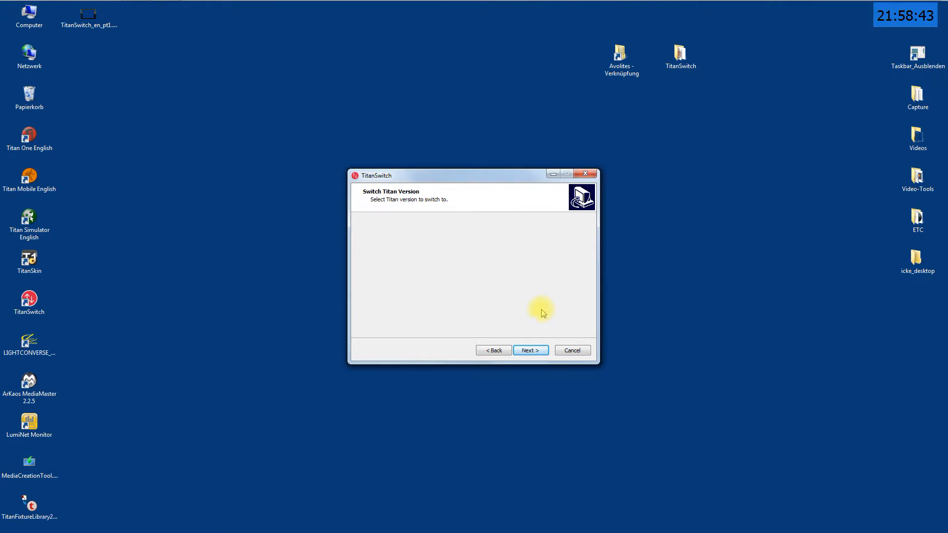
{"action": "mouse_move", "coordinate": [507, 278]}
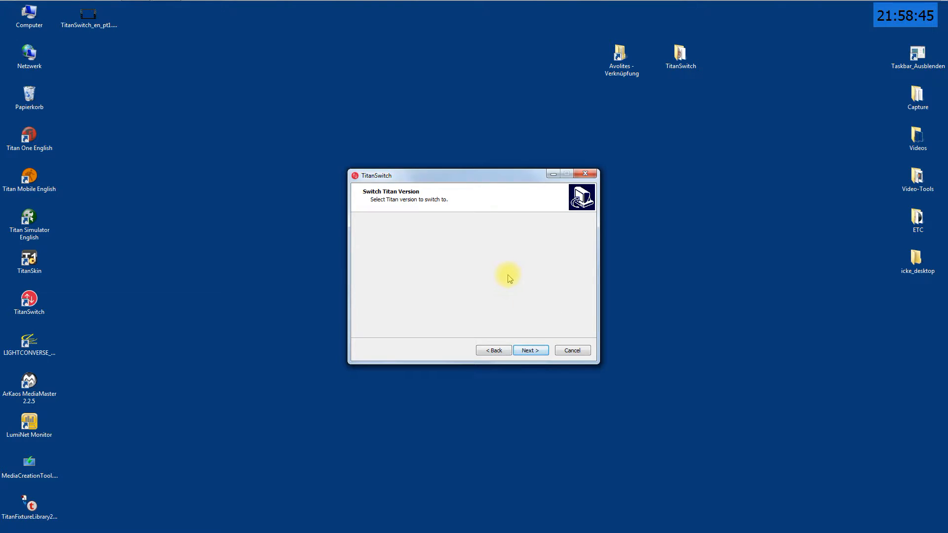
{"action": "mouse_move", "coordinate": [606, 328]}
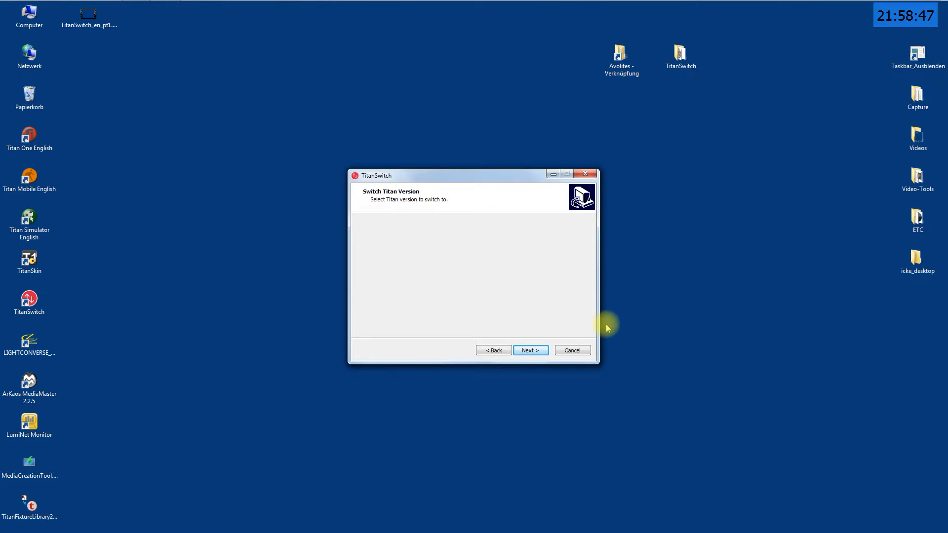
{"action": "mouse_move", "coordinate": [478, 285]}
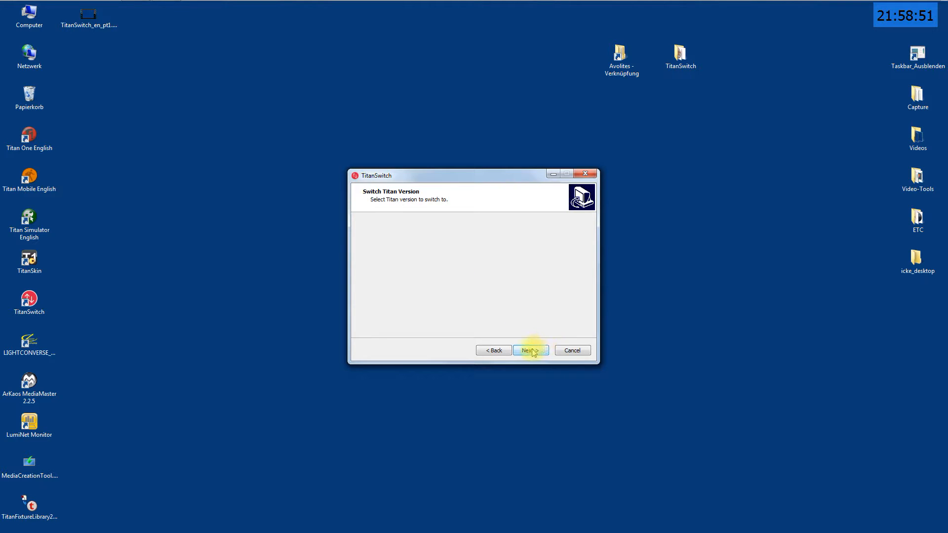
{"action": "left_click", "coordinate": [529, 350]}
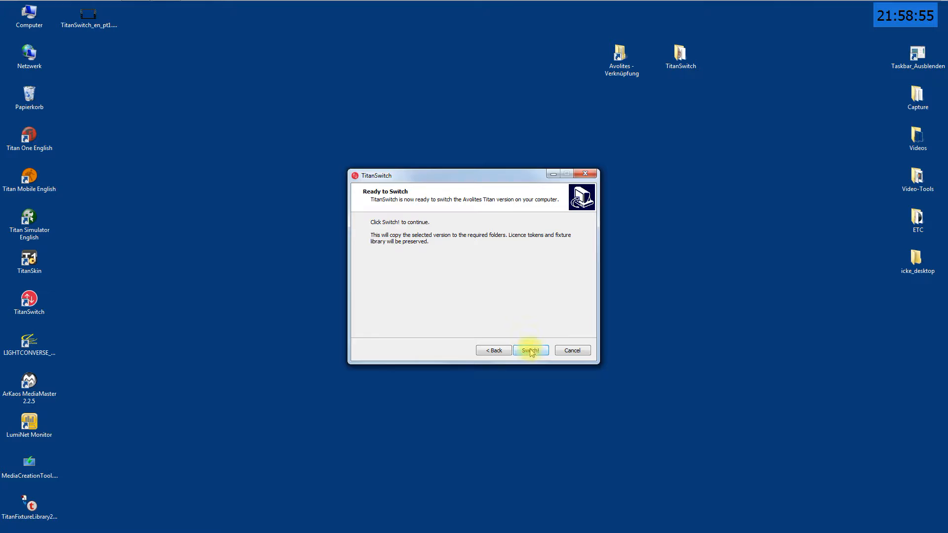
{"action": "left_click", "coordinate": [530, 349]}
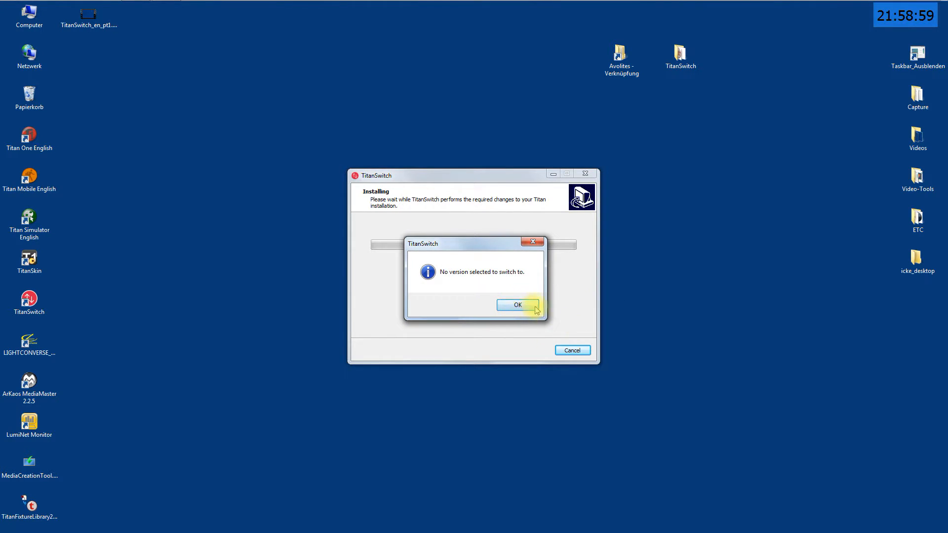
{"action": "left_click", "coordinate": [517, 305]}
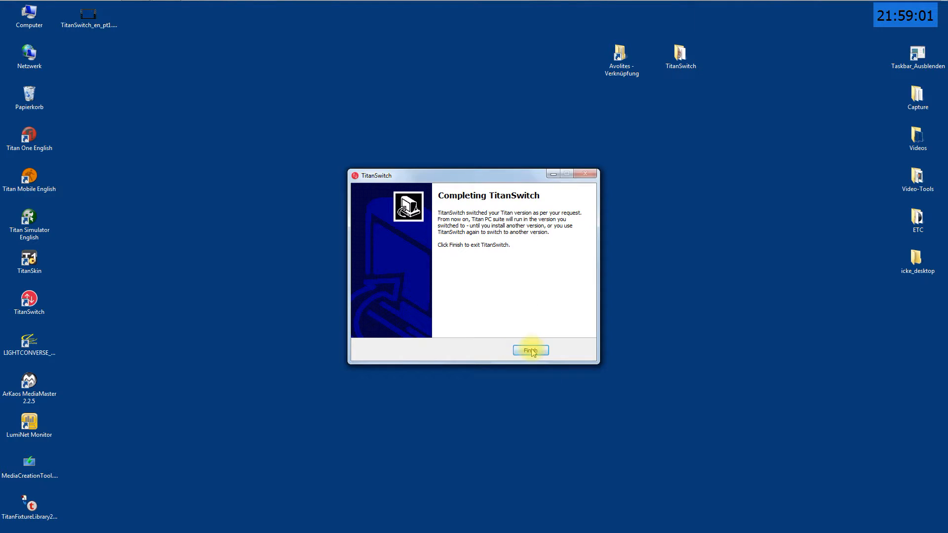
{"action": "left_click", "coordinate": [530, 350]}
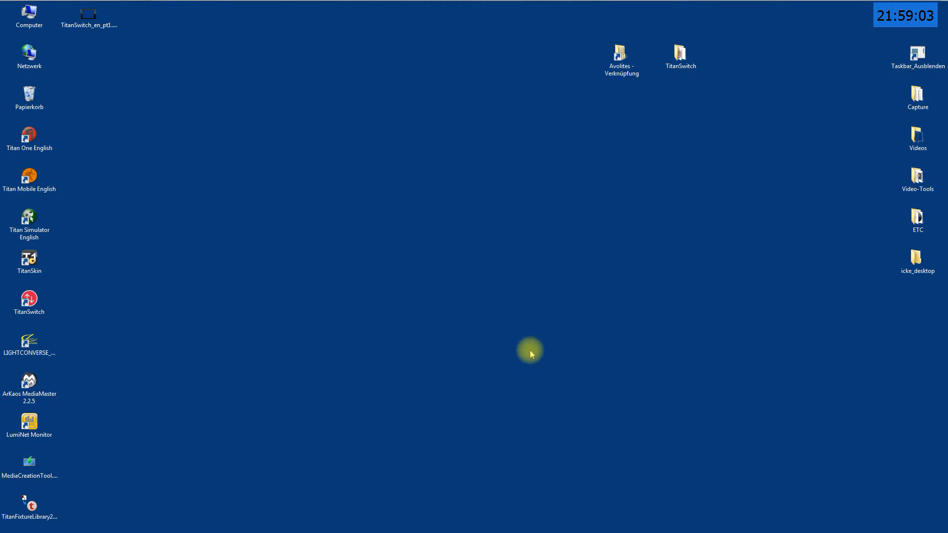
{"action": "mouse_move", "coordinate": [414, 197]}
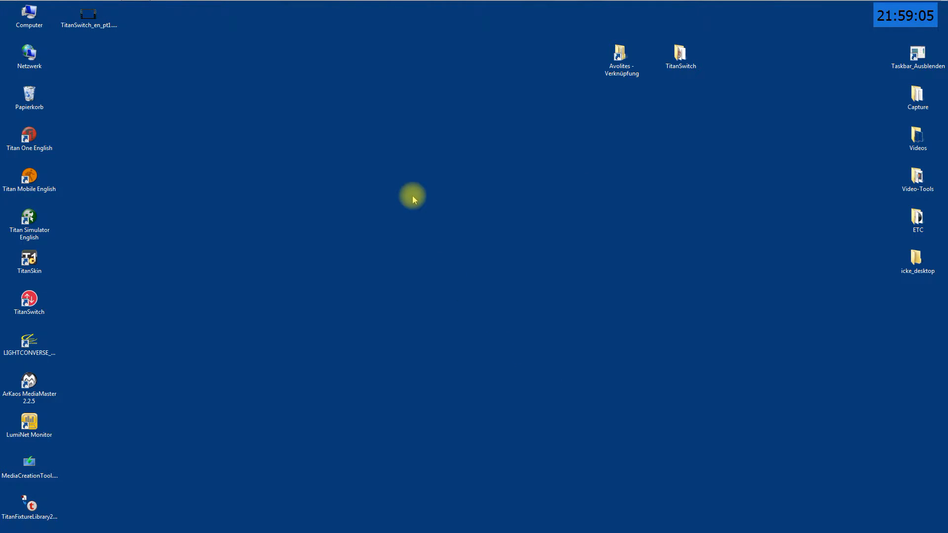
{"action": "mouse_move", "coordinate": [163, 113]}
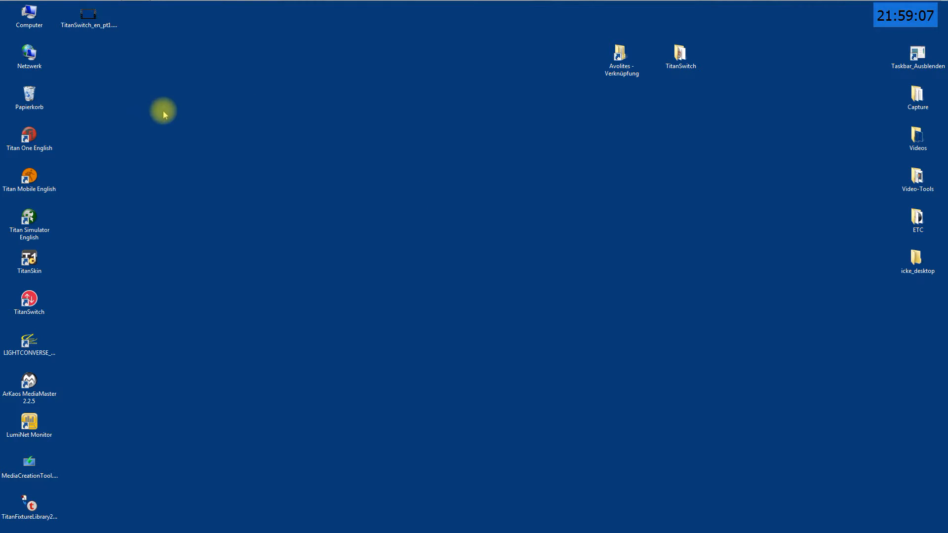
Launch the Titan Simulator from its English desktop shortcut.
{"action": "left_click", "coordinate": [28, 220]}
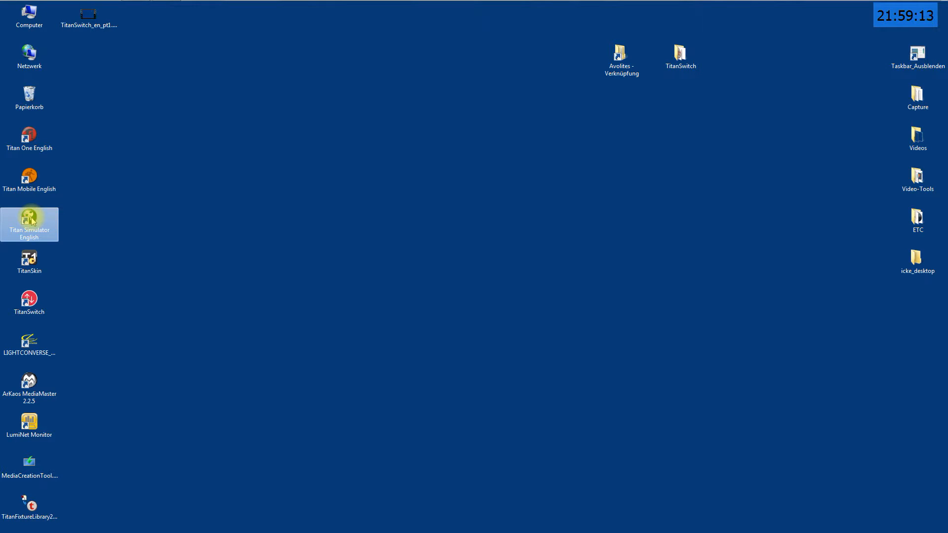
{"action": "mouse_move", "coordinate": [161, 235]}
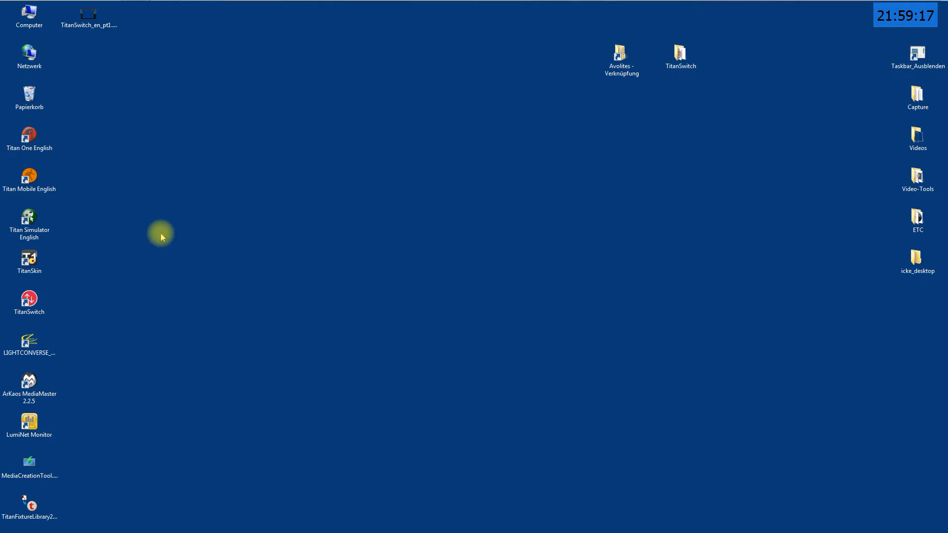
{"action": "double_click", "coordinate": [29, 217]}
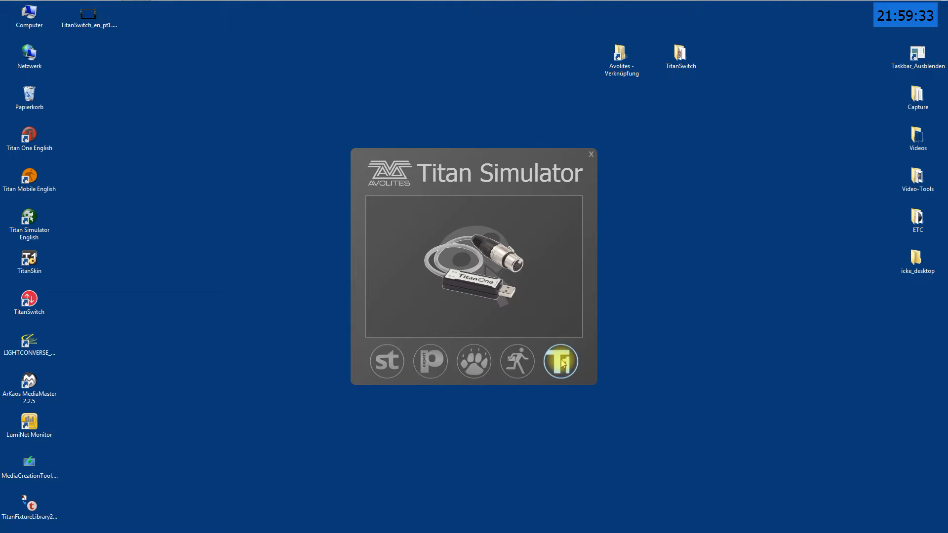
Start the Titan One simulator from the launcher's T1 icon.
{"action": "left_click", "coordinate": [559, 362]}
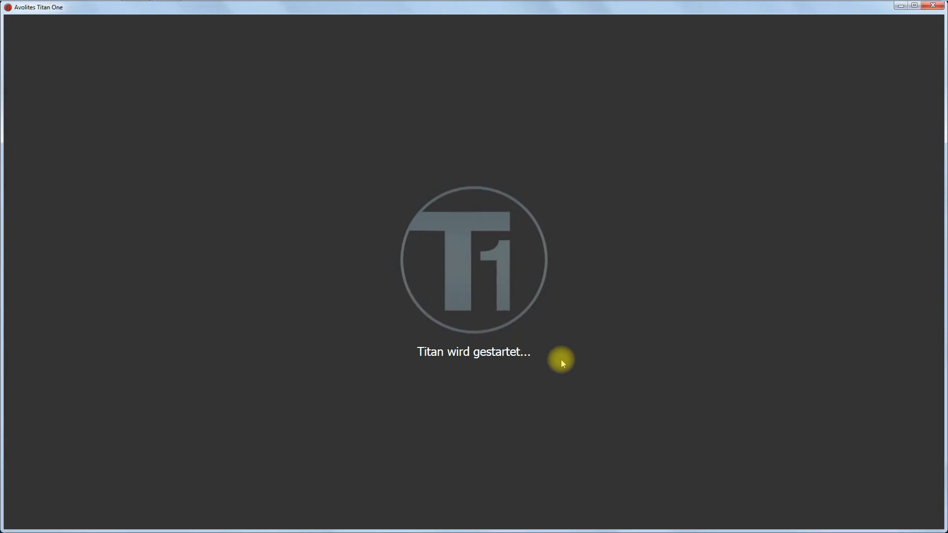
{"action": "mouse_move", "coordinate": [494, 311]}
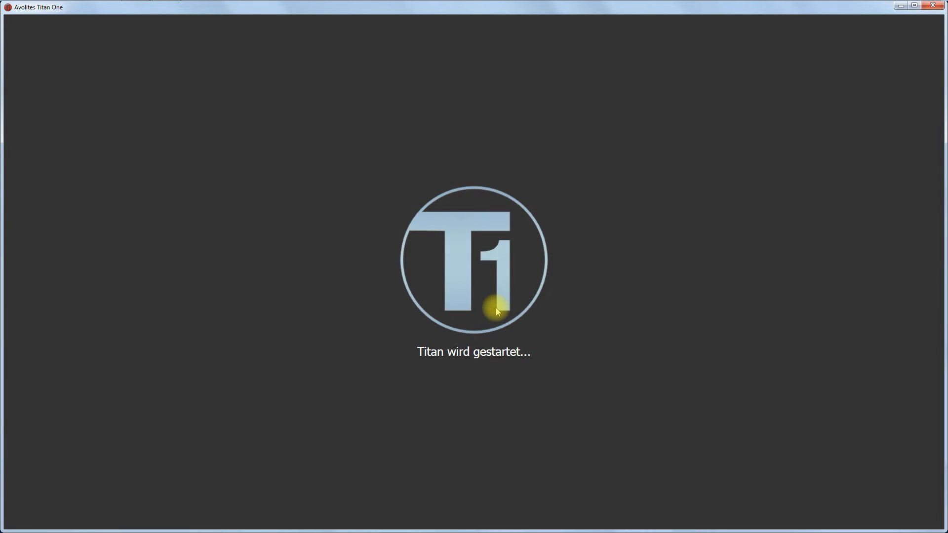
{"action": "mouse_move", "coordinate": [543, 352]}
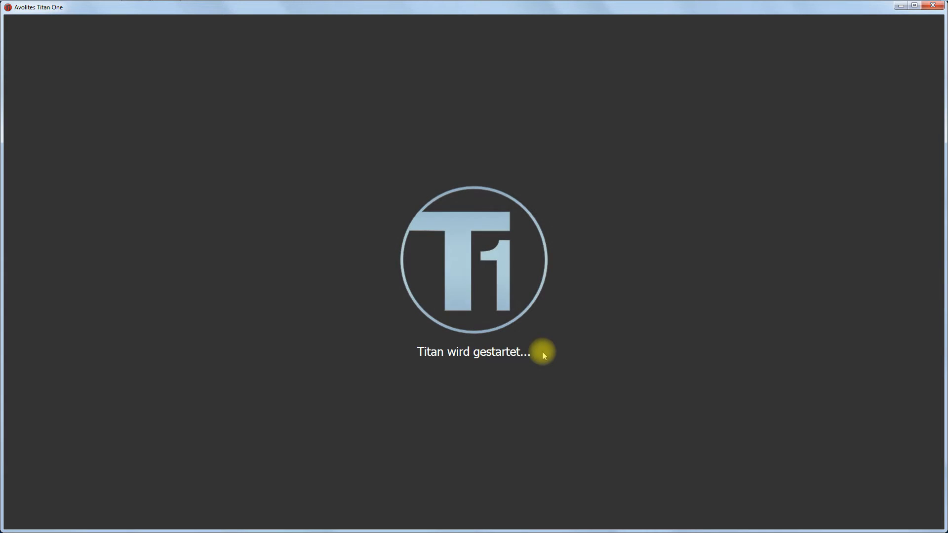
{"action": "mouse_move", "coordinate": [563, 200]}
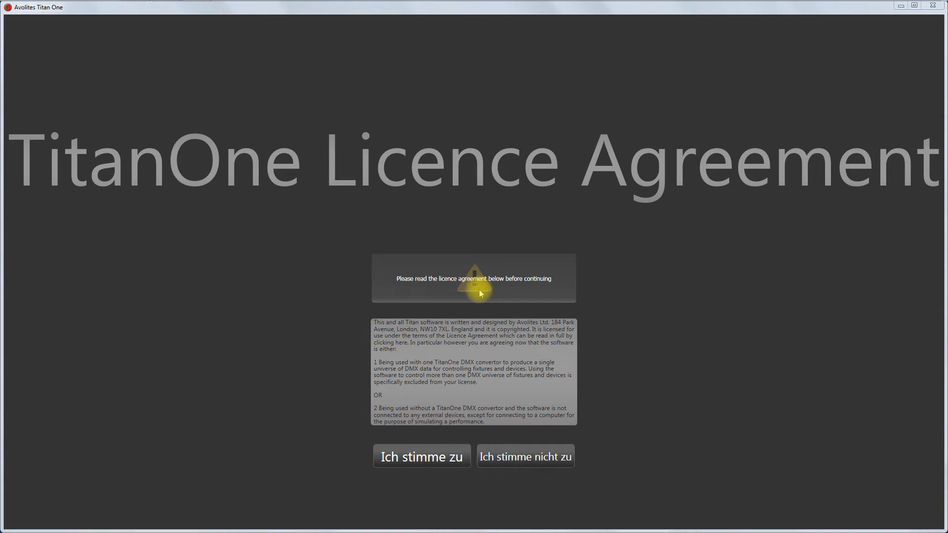
{"action": "mouse_move", "coordinate": [421, 456]}
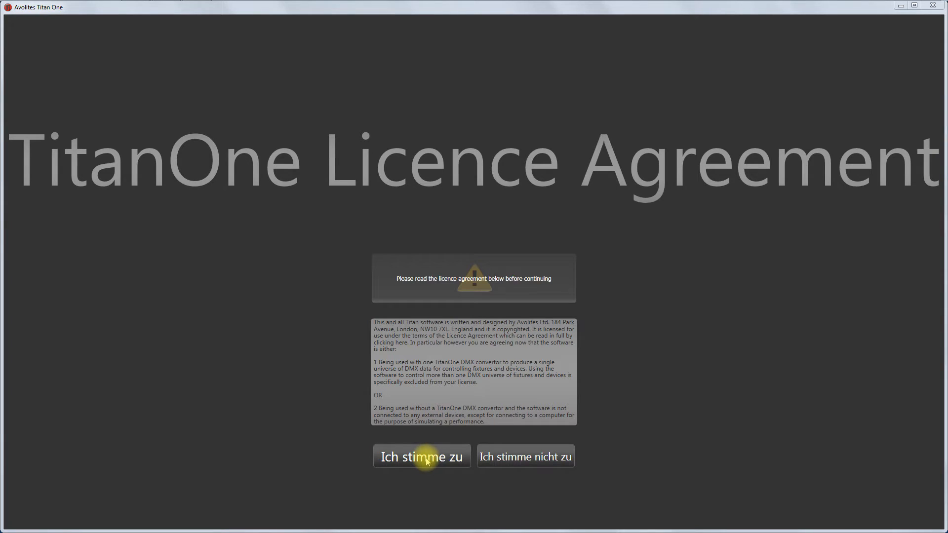
Accept the Titan One licence agreement with 'Ich stimme zu'.
{"action": "left_click", "coordinate": [422, 456]}
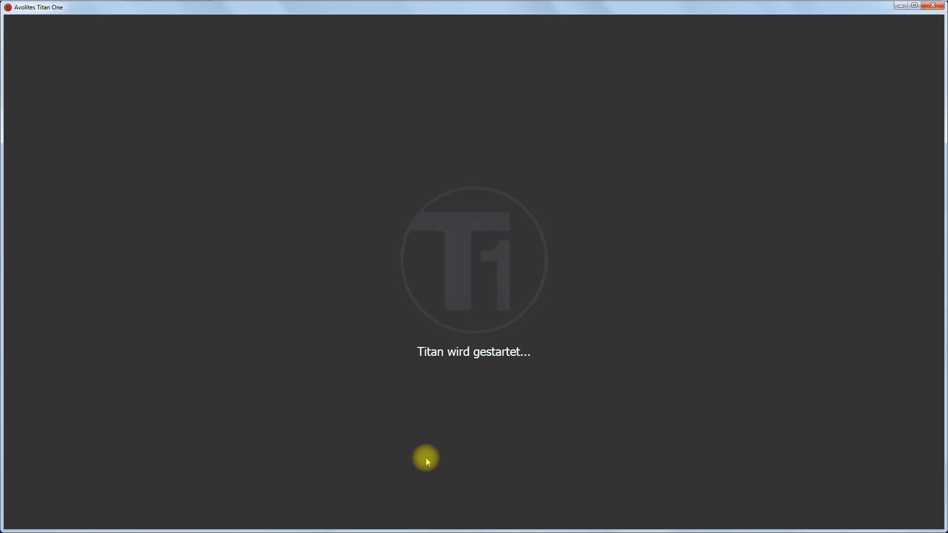
{"action": "mouse_move", "coordinate": [739, 379]}
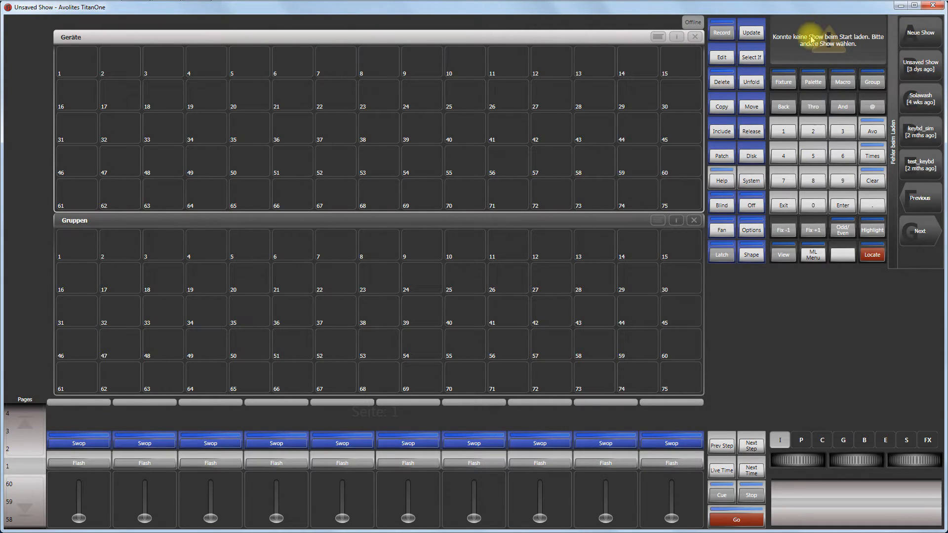
{"action": "mouse_move", "coordinate": [890, 57]}
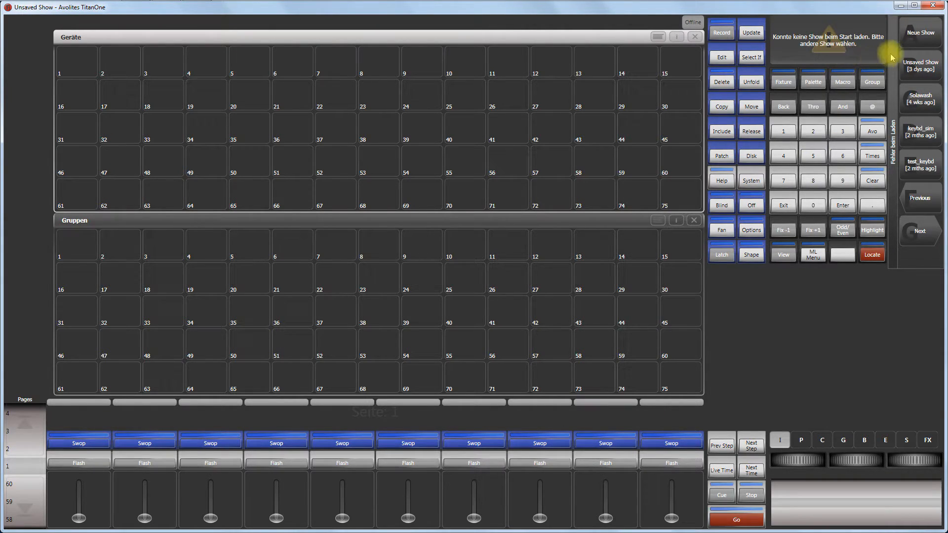
{"action": "mouse_move", "coordinate": [868, 52]}
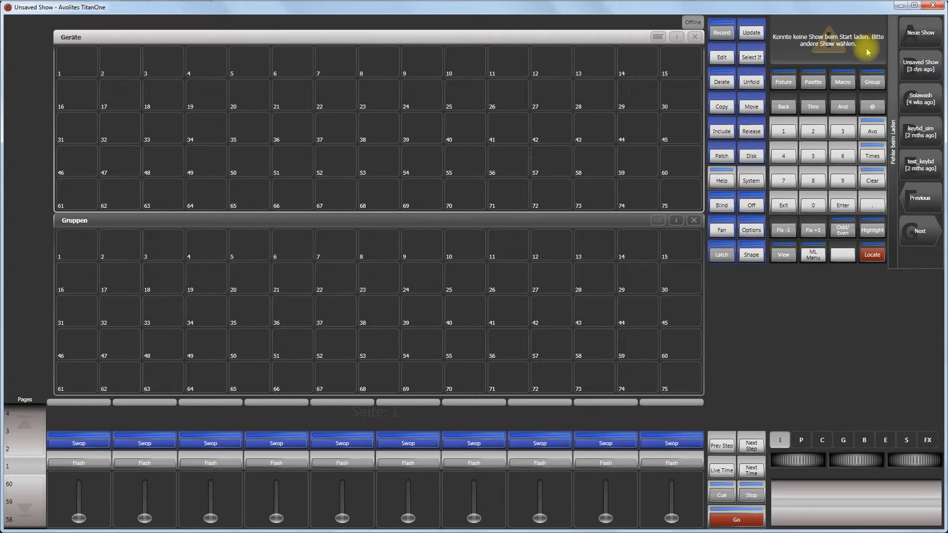
{"action": "mouse_move", "coordinate": [846, 55]}
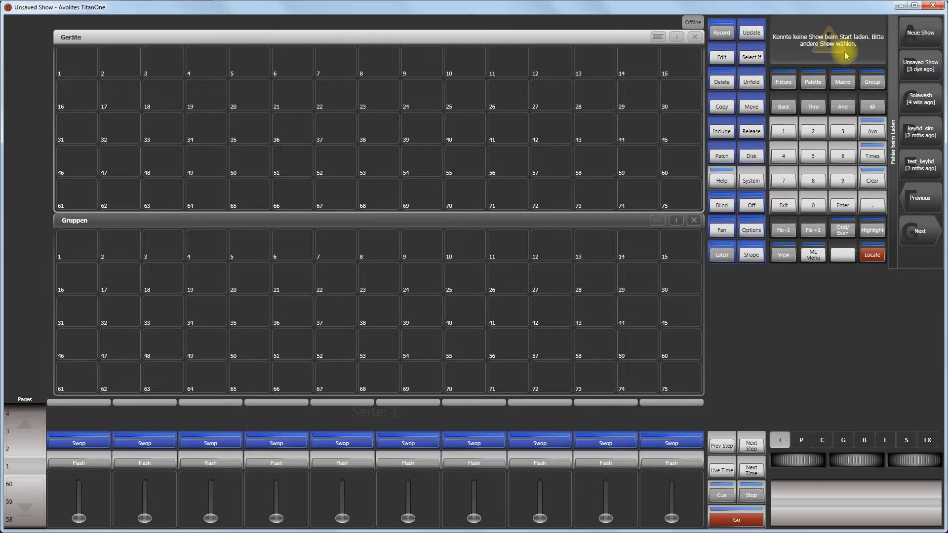
{"action": "mouse_move", "coordinate": [915, 121]}
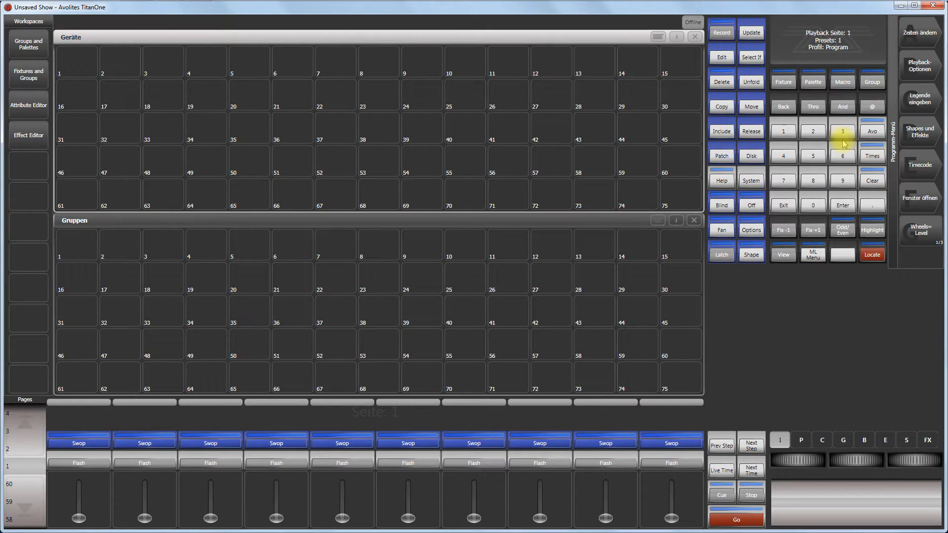
{"action": "mouse_move", "coordinate": [750, 181]}
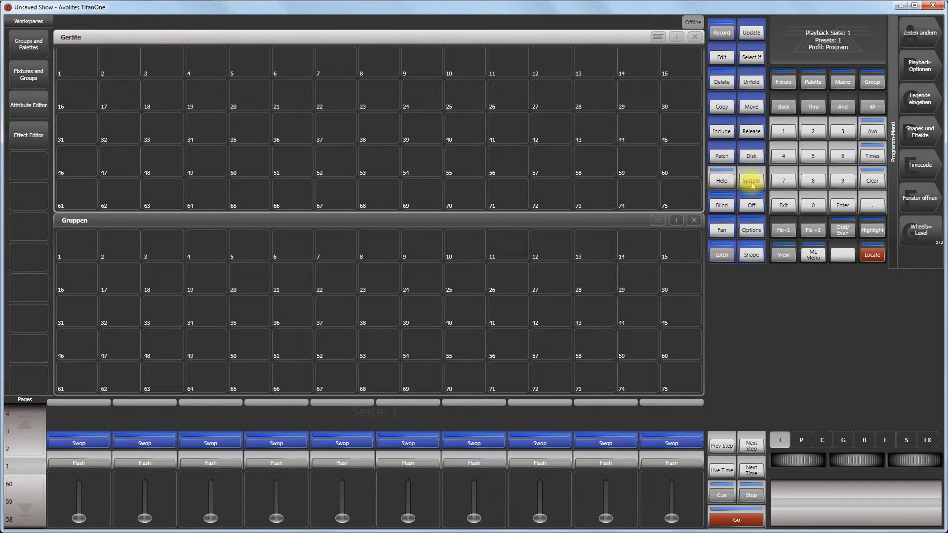
Show the System menu reporting Titan One Version 7.5.
{"action": "left_click", "coordinate": [750, 179]}
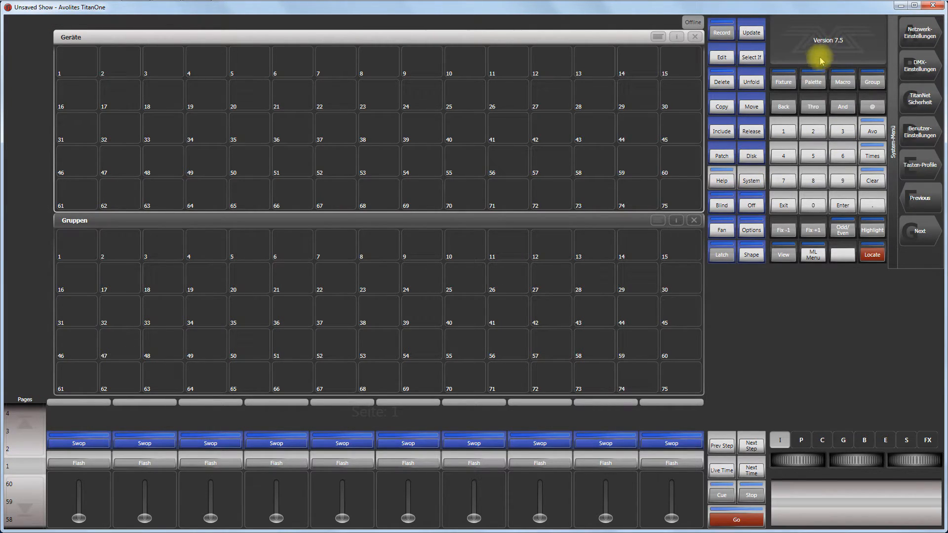
{"action": "mouse_move", "coordinate": [839, 50]}
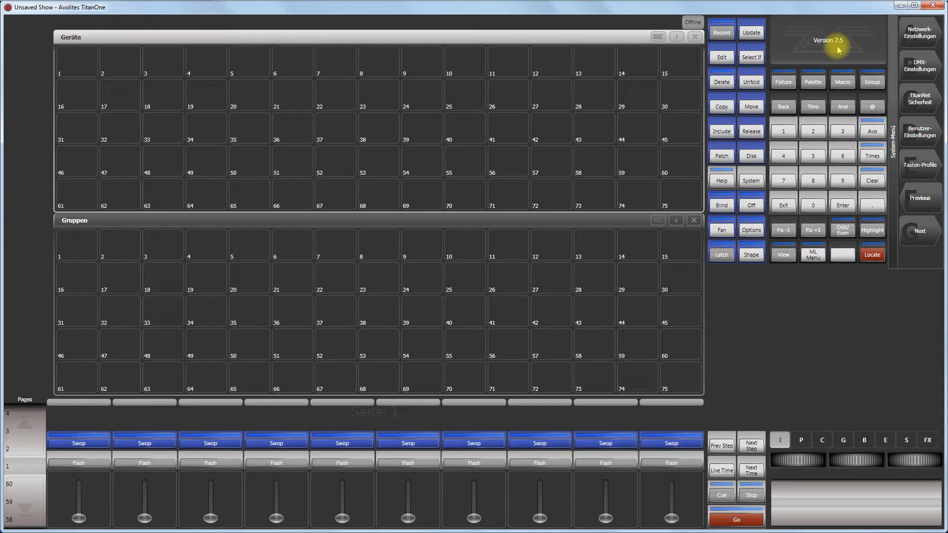
{"action": "mouse_move", "coordinate": [846, 54]}
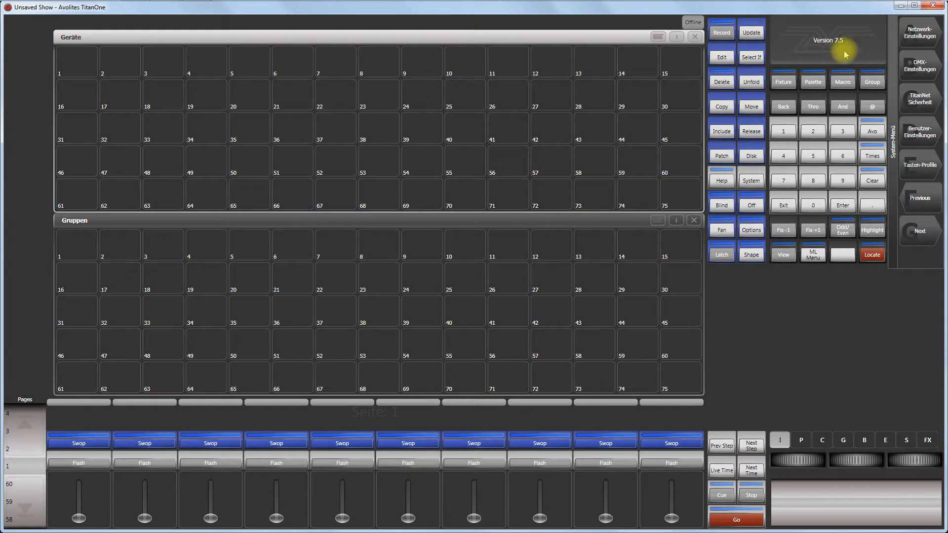
{"action": "mouse_move", "coordinate": [873, 65]}
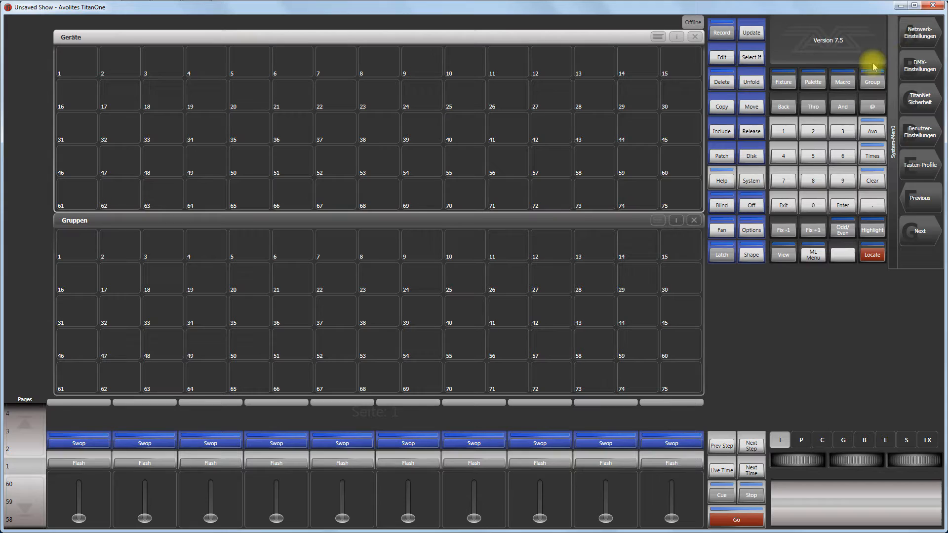
{"action": "mouse_move", "coordinate": [819, 34]}
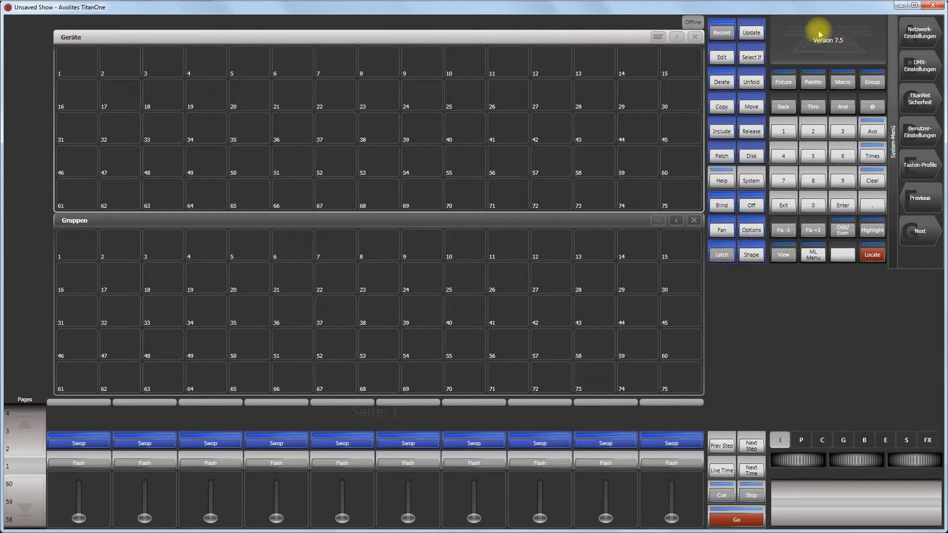
{"action": "mouse_move", "coordinate": [934, 6]}
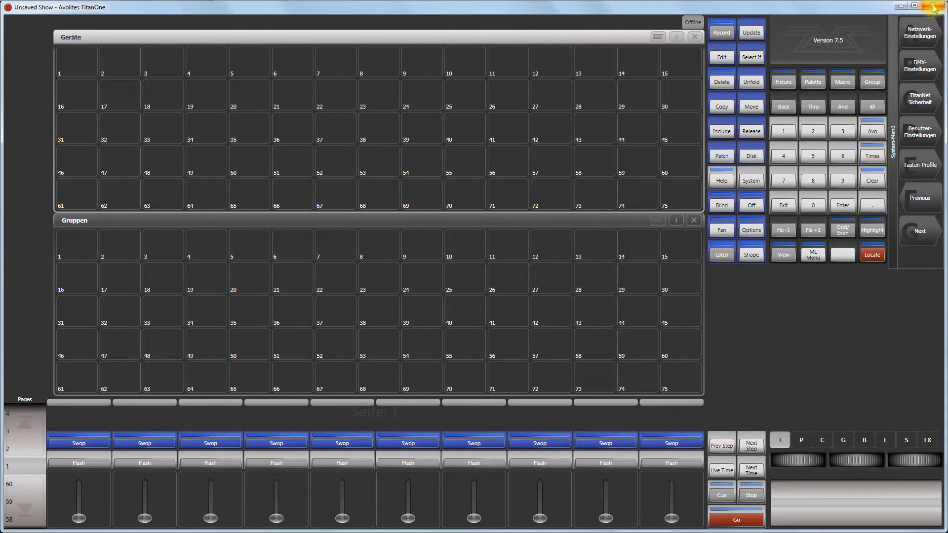
{"action": "mouse_move", "coordinate": [933, 7]}
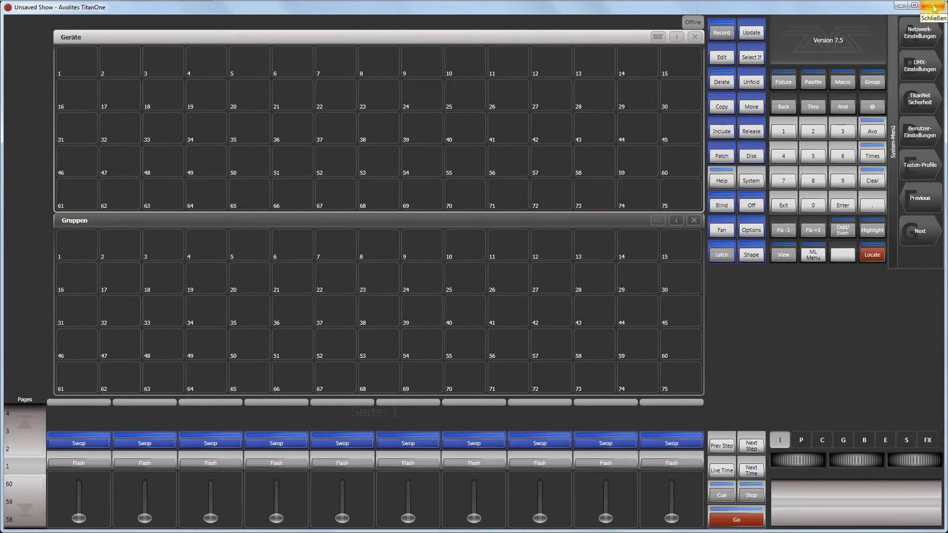
Close Titan One to return to the Windows desktop.
{"action": "left_click", "coordinate": [932, 6]}
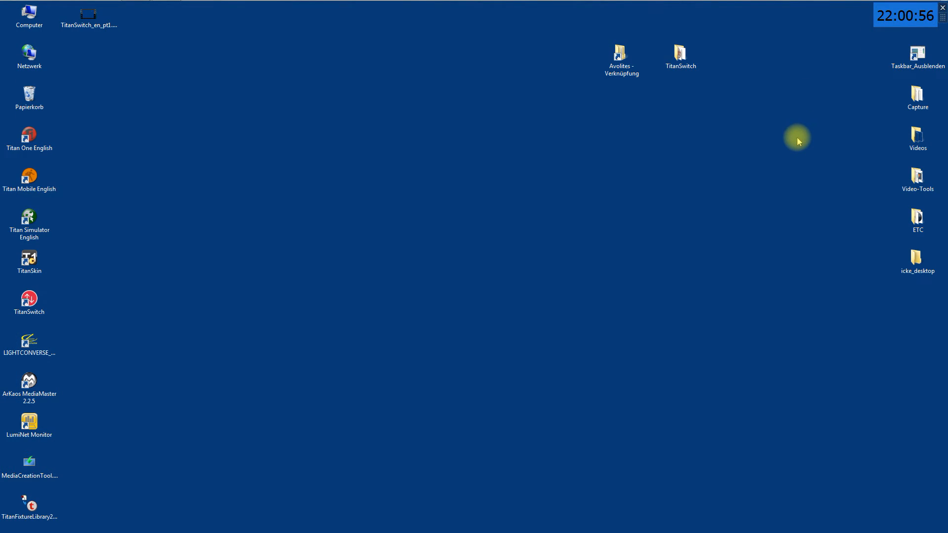
{"action": "mouse_move", "coordinate": [144, 335]}
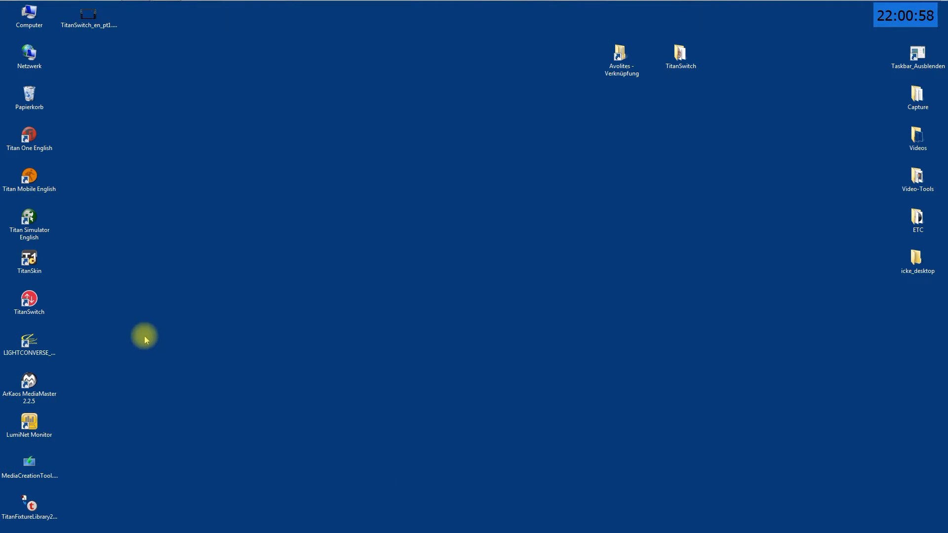
Launch TitanSwitch again from its desktop shortcut.
{"action": "left_click", "coordinate": [29, 300]}
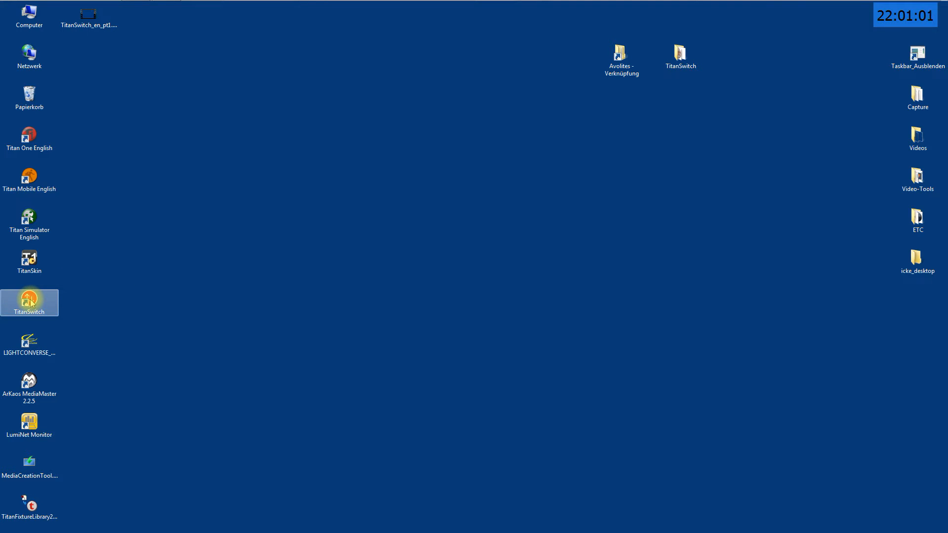
{"action": "double_click", "coordinate": [29, 302]}
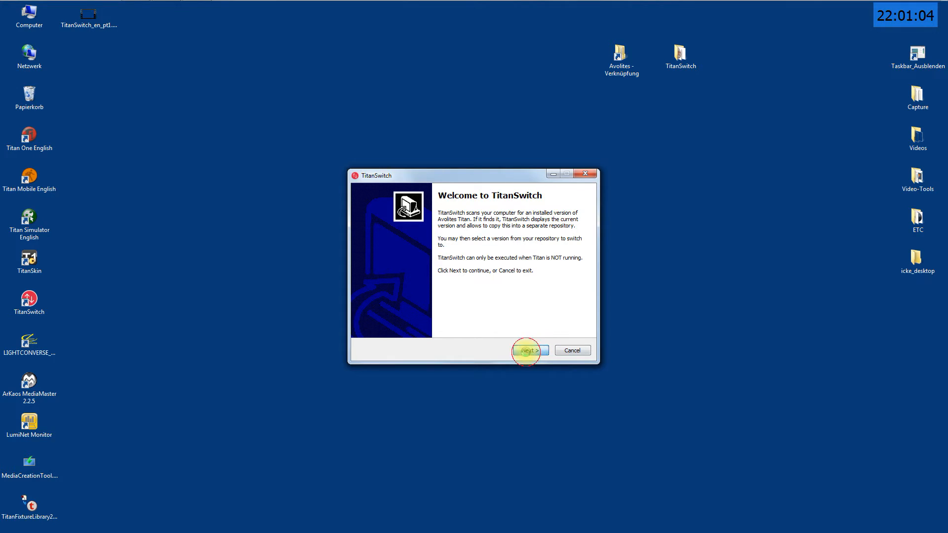
Continue past the welcome page and acknowledge the 'Avolites Titan is running' warning.
{"action": "left_click", "coordinate": [529, 350]}
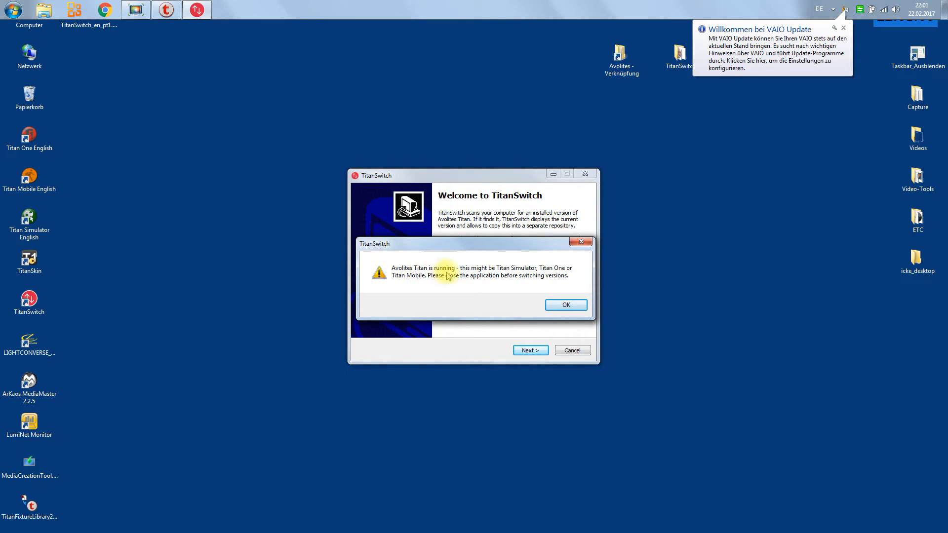
{"action": "mouse_move", "coordinate": [462, 279]}
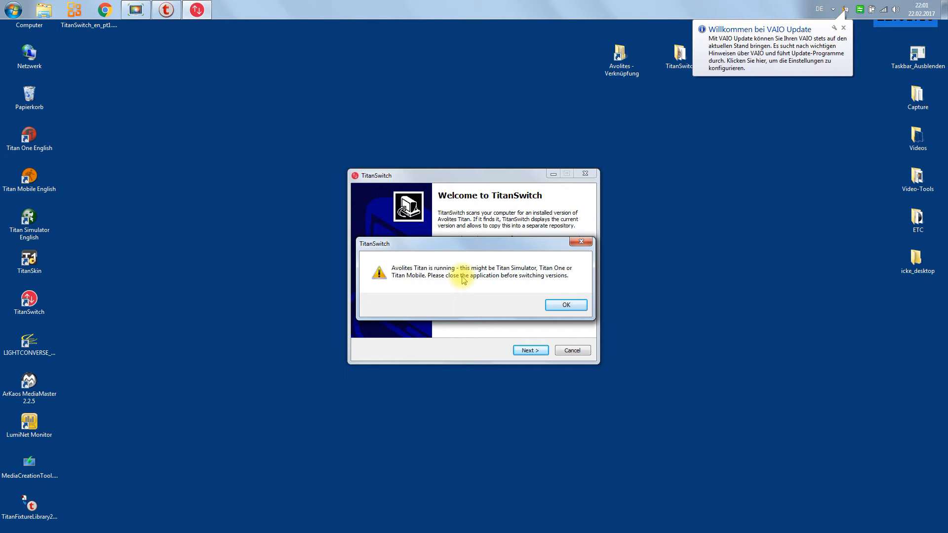
{"action": "mouse_move", "coordinate": [297, 193]}
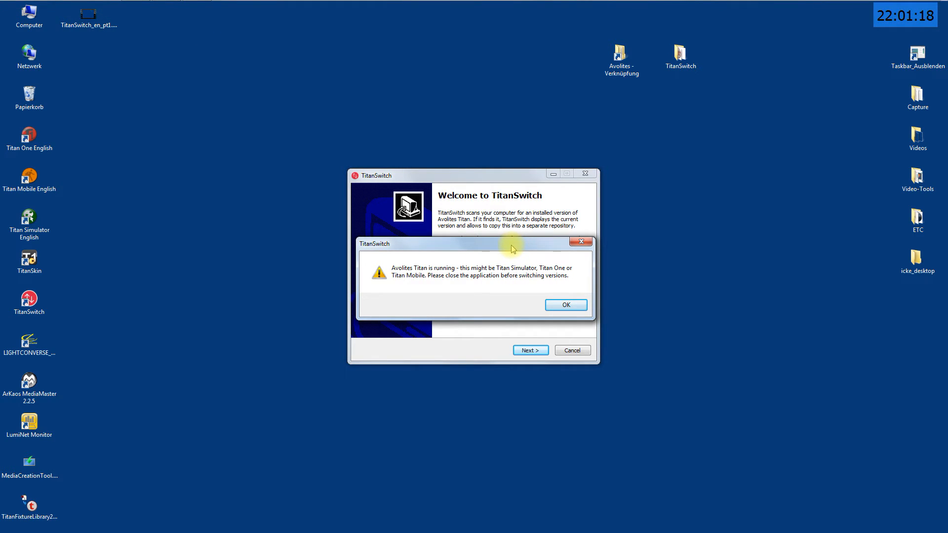
{"action": "mouse_move", "coordinate": [470, 244]}
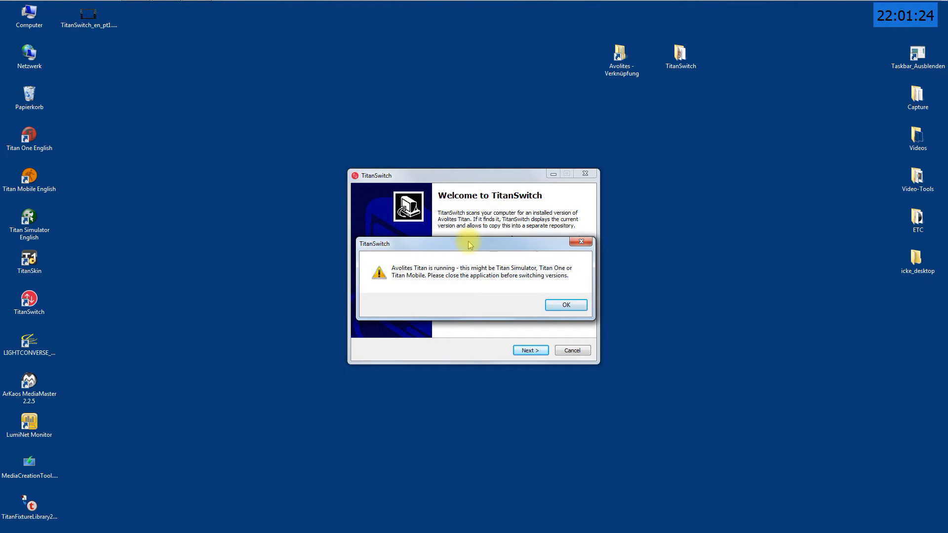
{"action": "mouse_move", "coordinate": [484, 244]}
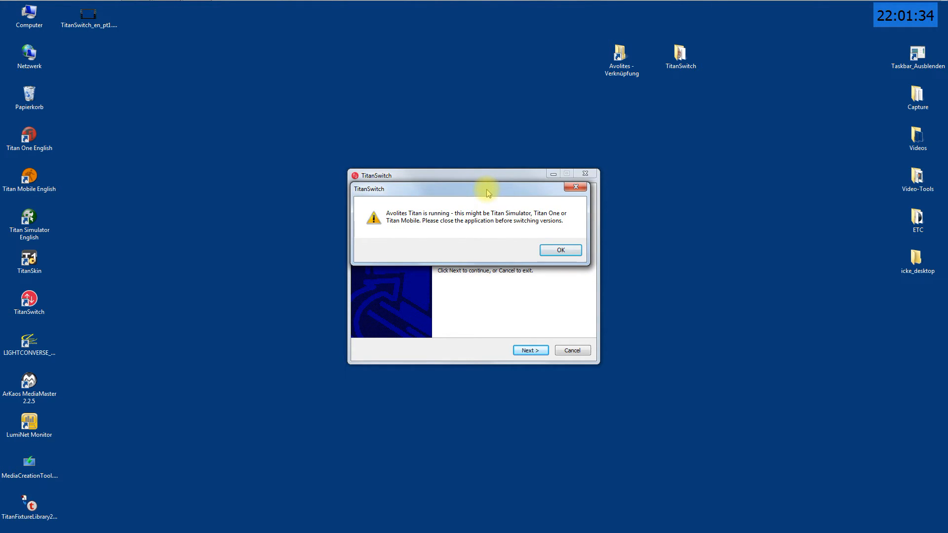
{"action": "mouse_move", "coordinate": [623, 285]}
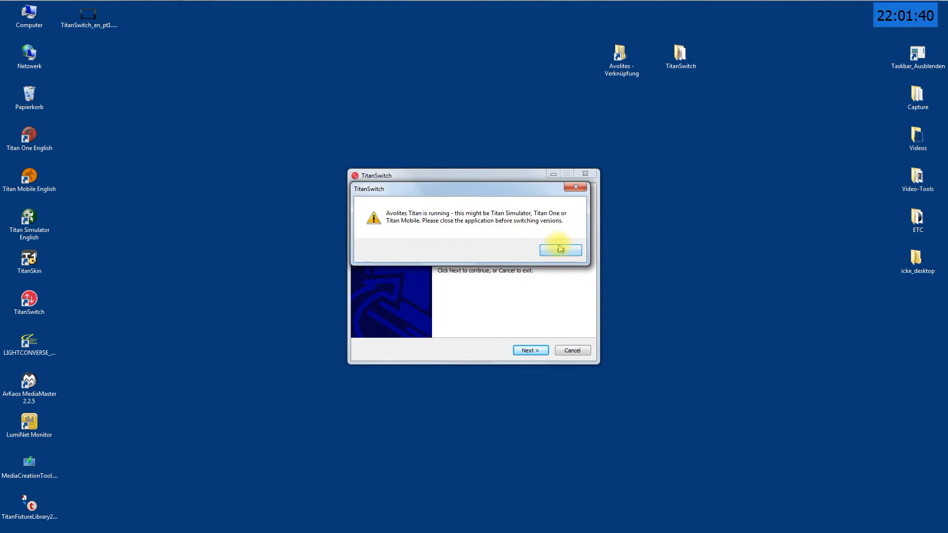
{"action": "left_click", "coordinate": [561, 250]}
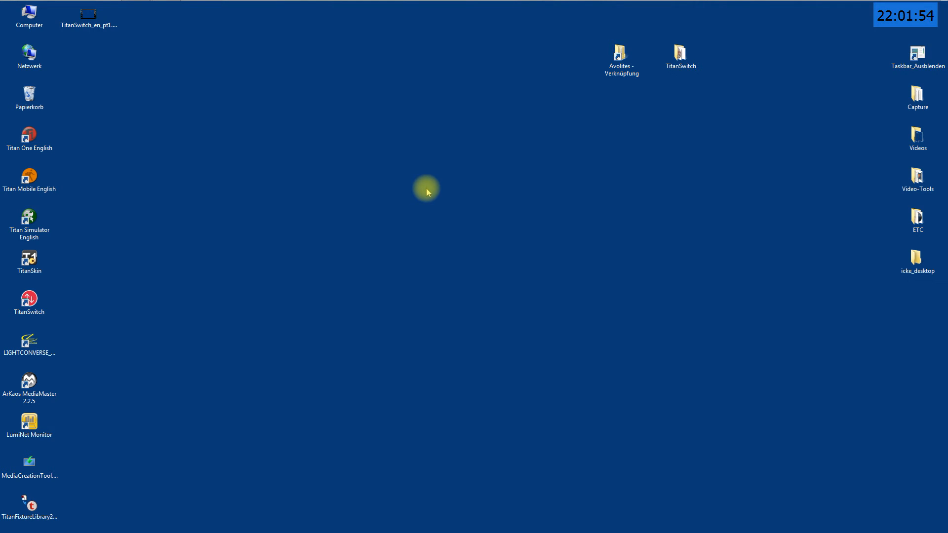
{"action": "mouse_move", "coordinate": [450, 5]}
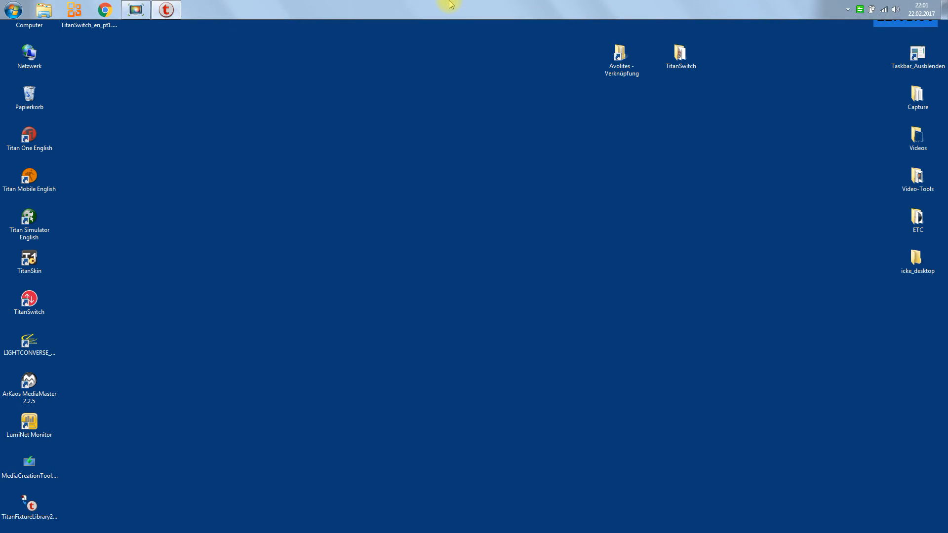
{"action": "mouse_move", "coordinate": [187, 92]}
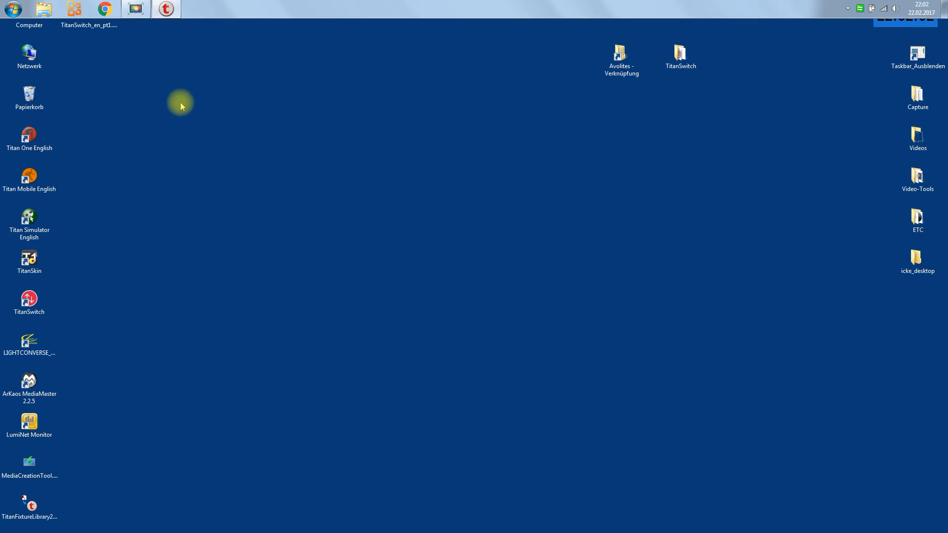
{"action": "mouse_move", "coordinate": [176, 193]}
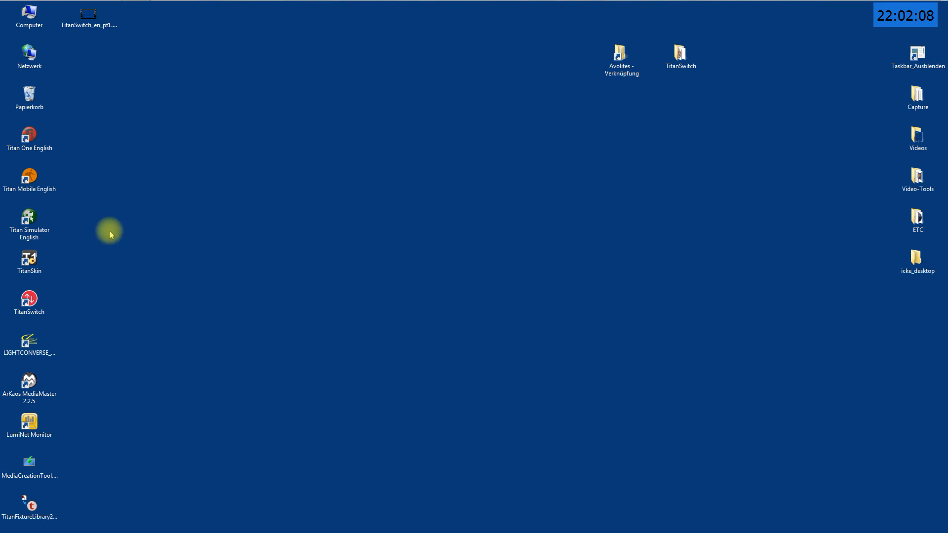
Relaunch TitanSwitch from the desktop, accept detected version 7.5.1.5 and reach the version-choice page.
{"action": "left_click", "coordinate": [29, 300]}
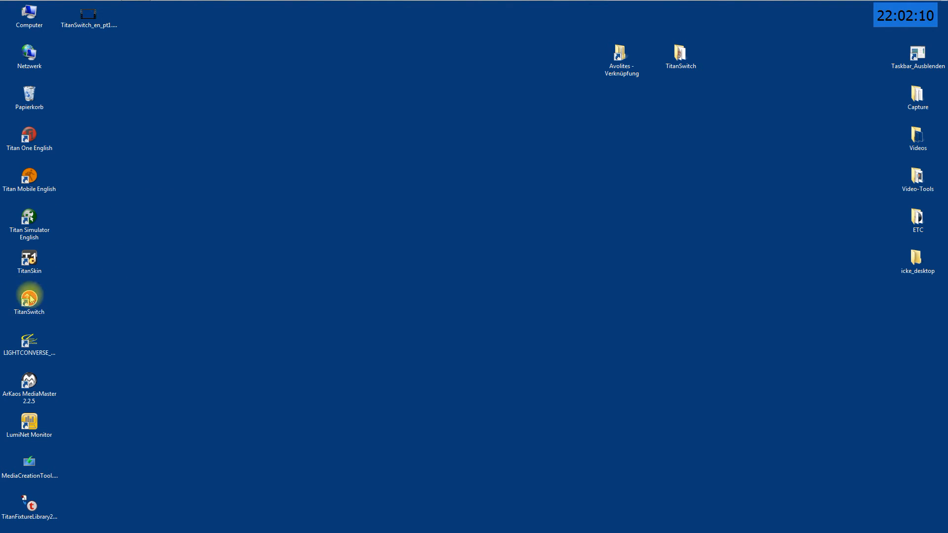
{"action": "left_click", "coordinate": [29, 296]}
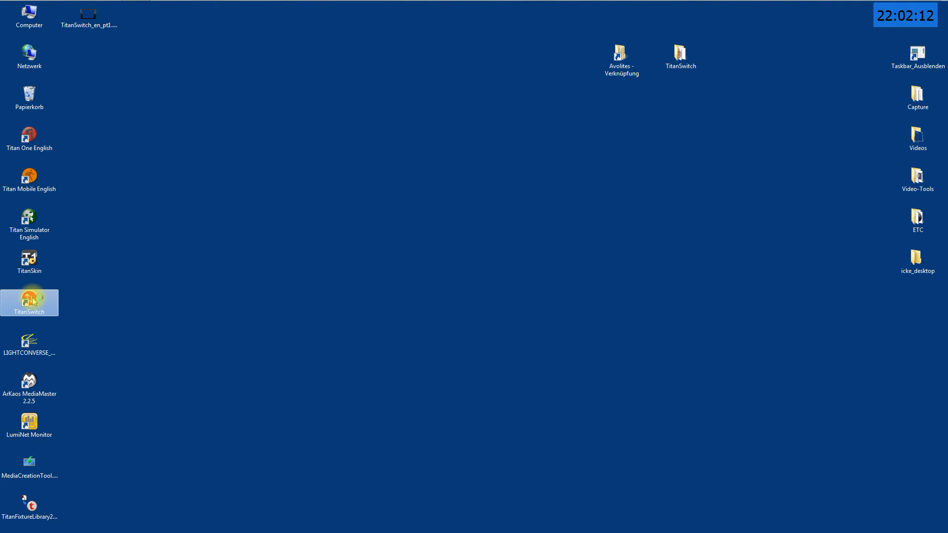
{"action": "double_click", "coordinate": [28, 302]}
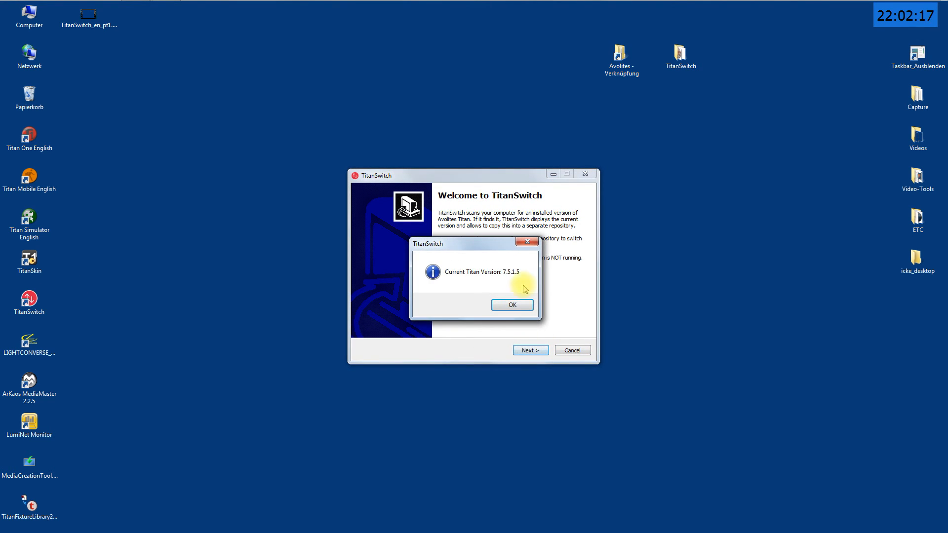
{"action": "left_click", "coordinate": [512, 305]}
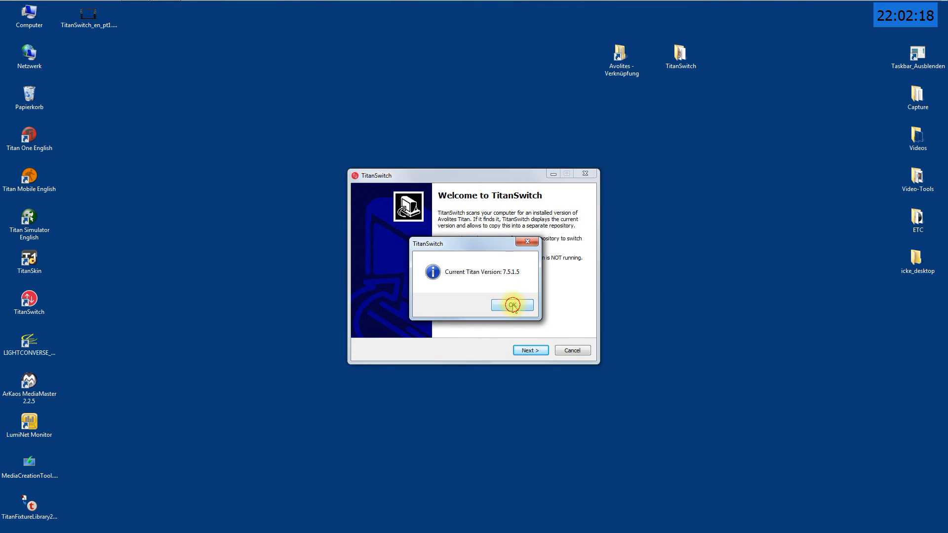
{"action": "left_click", "coordinate": [511, 304]}
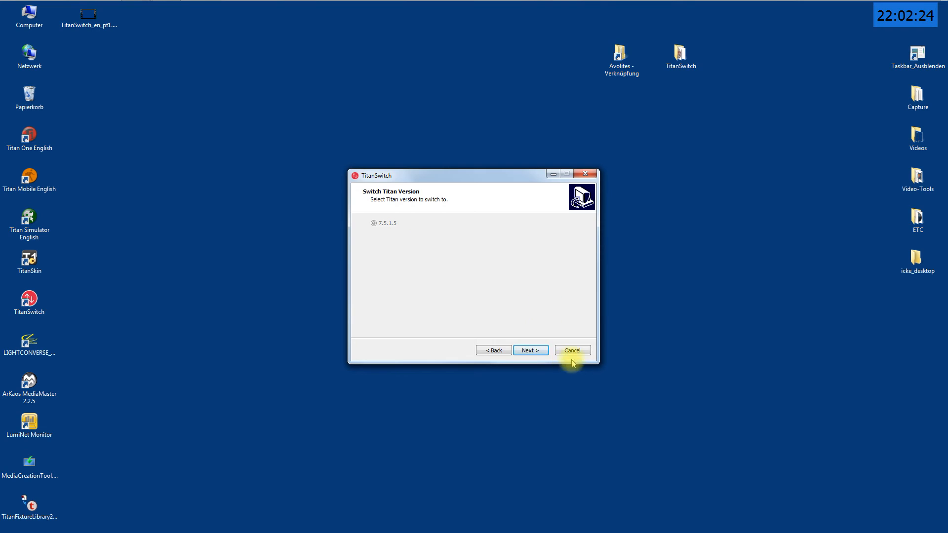
{"action": "mouse_move", "coordinate": [601, 329]}
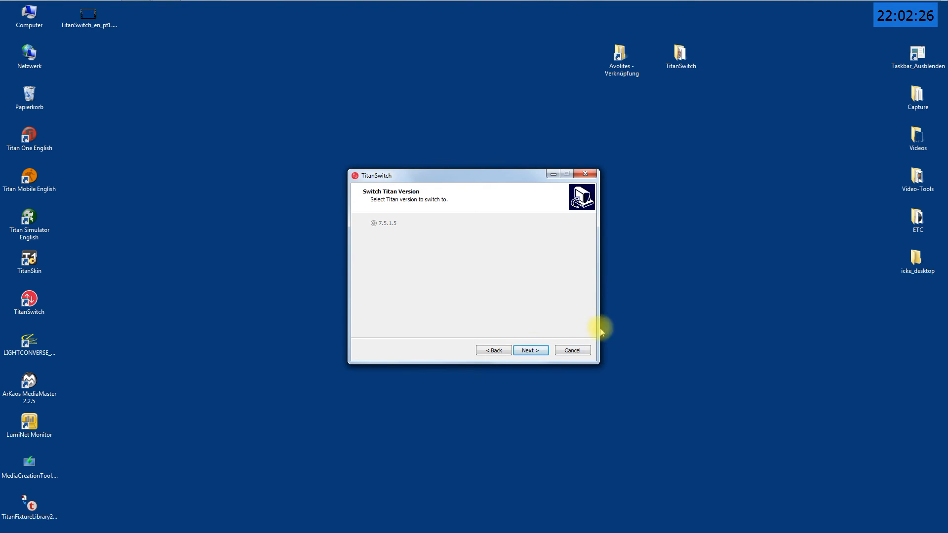
{"action": "mouse_move", "coordinate": [571, 349]}
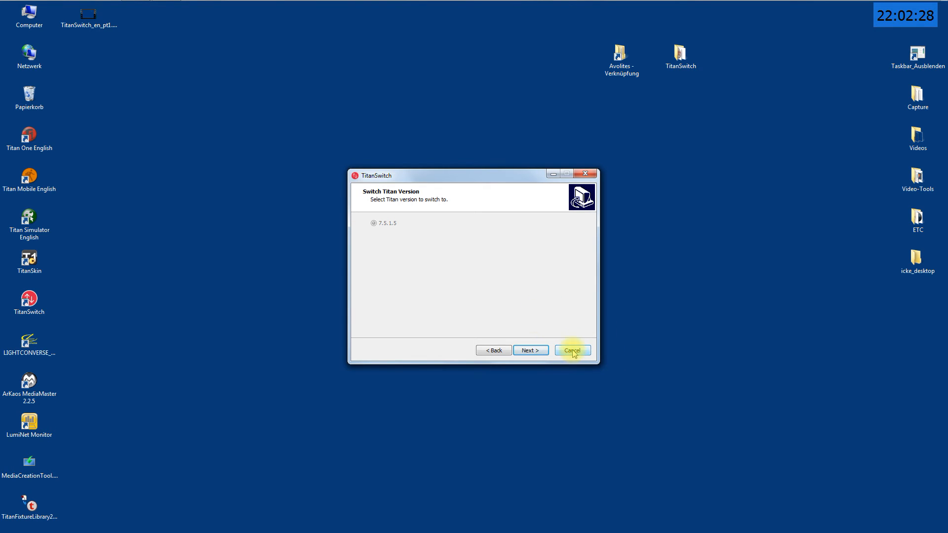
Cancel the wizard and confirm 'Ja' to exit TitanSwitch without changes.
{"action": "left_click", "coordinate": [571, 350]}
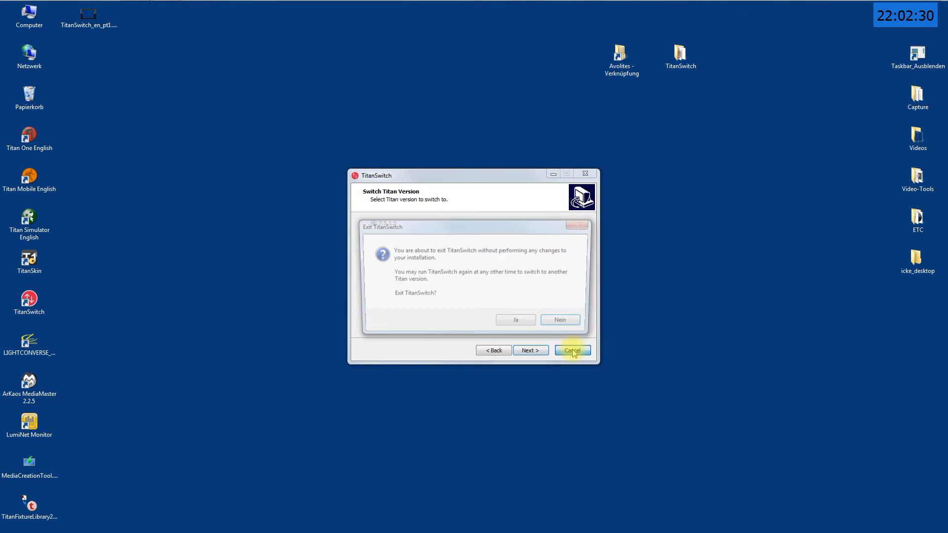
{"action": "left_click", "coordinate": [571, 350]}
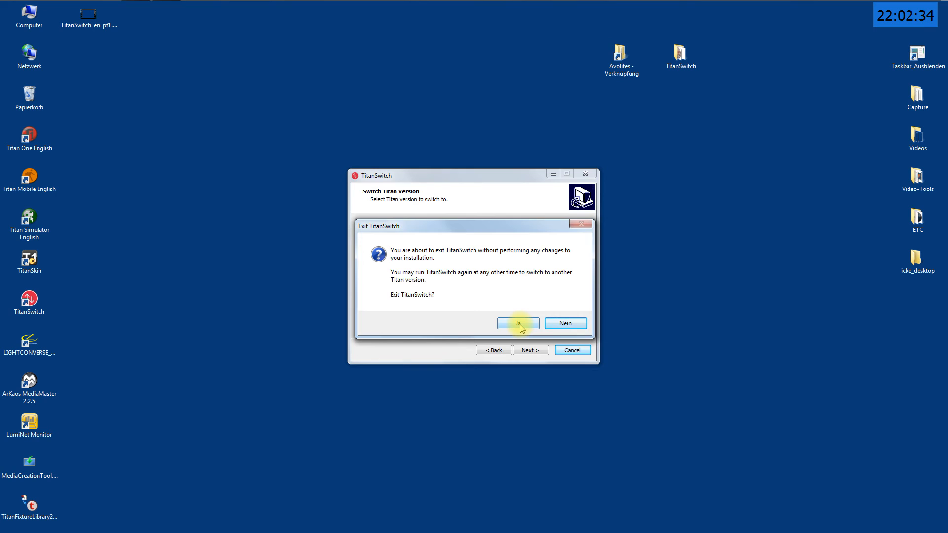
{"action": "left_click", "coordinate": [516, 323]}
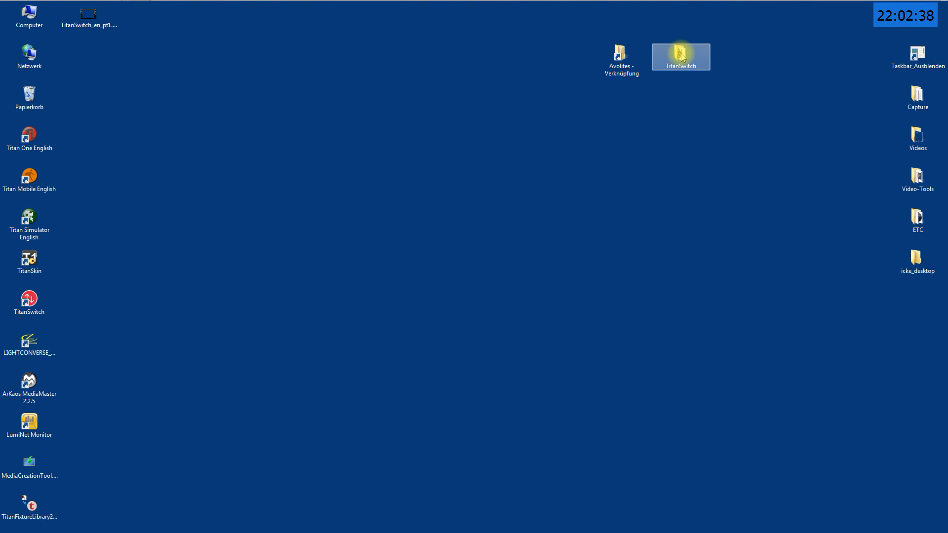
From the TitanSwitch desktop folder, run Avolites Titan PC Suite v8.0 Setup.exe.
{"action": "double_click", "coordinate": [679, 56]}
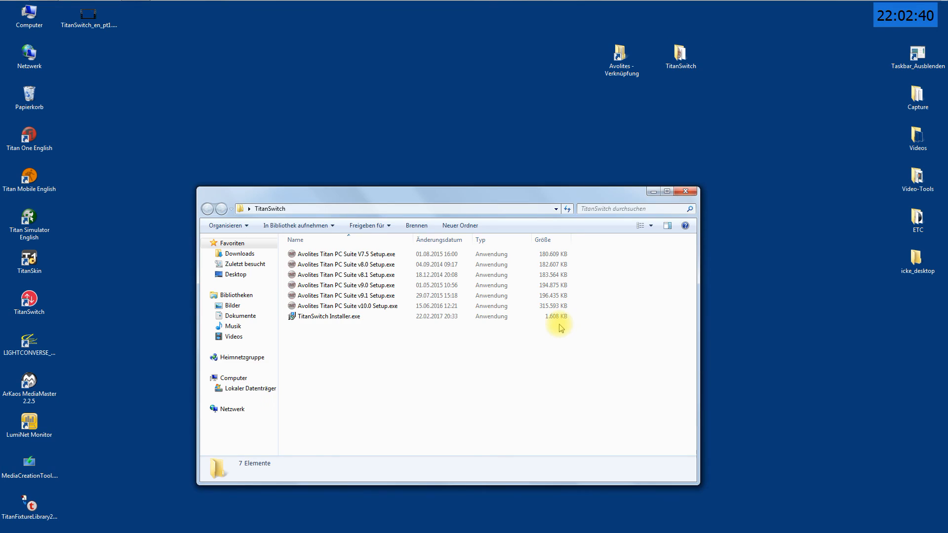
{"action": "mouse_move", "coordinate": [399, 240]}
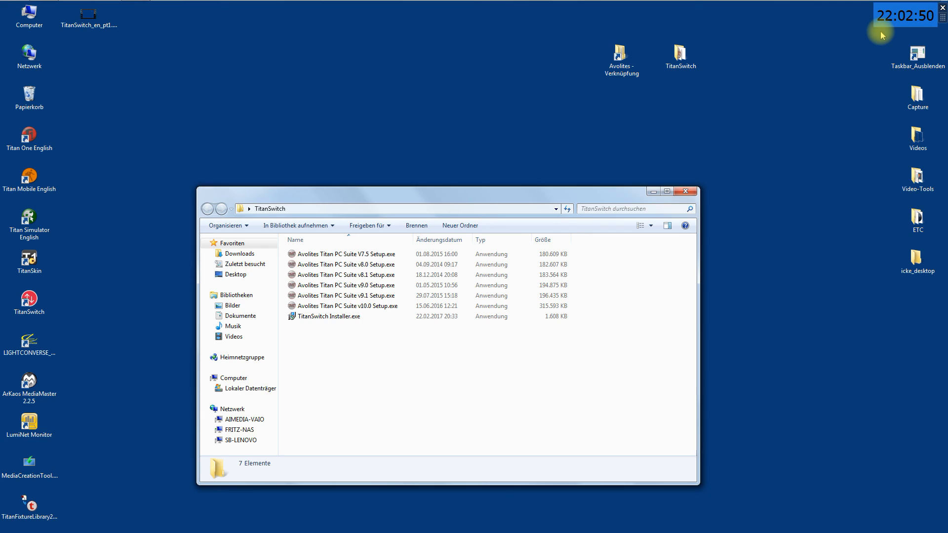
{"action": "mouse_move", "coordinate": [846, 71]}
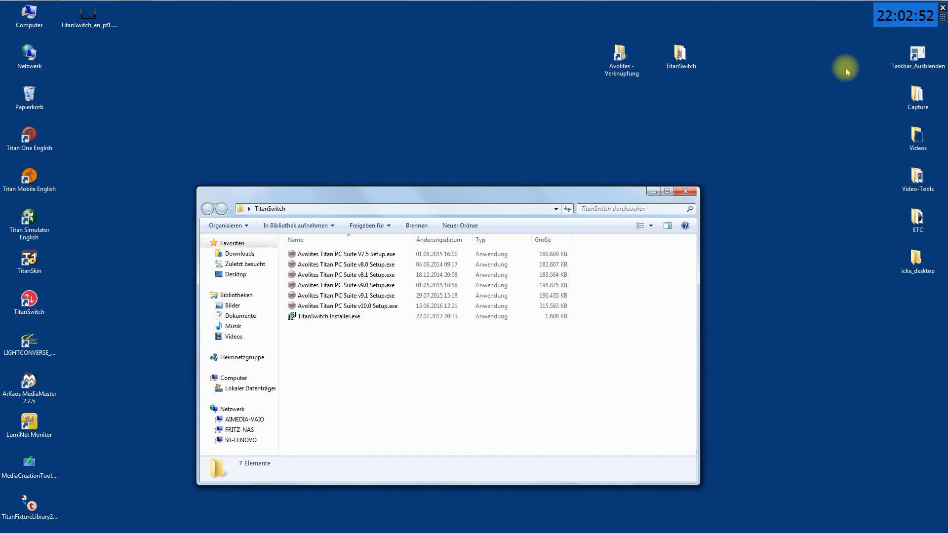
{"action": "mouse_move", "coordinate": [343, 381]}
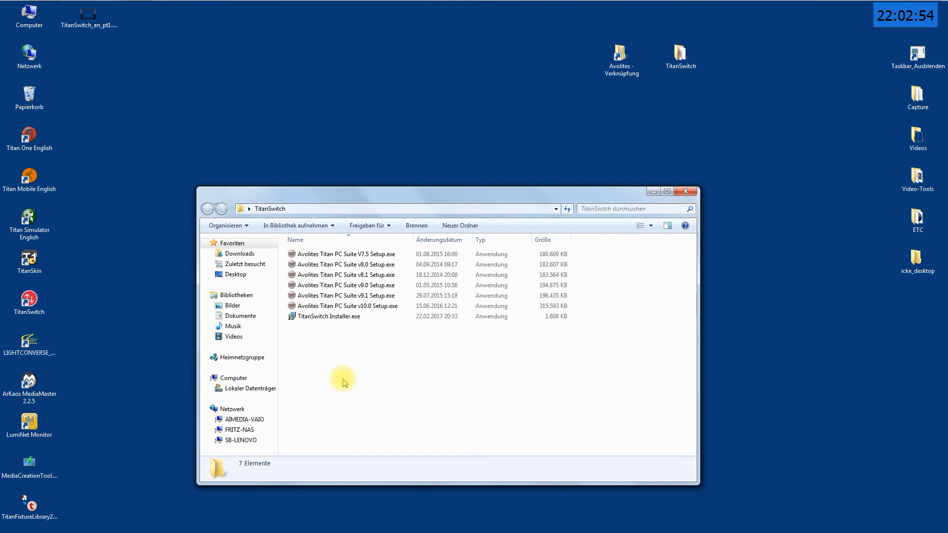
{"action": "mouse_move", "coordinate": [424, 369]}
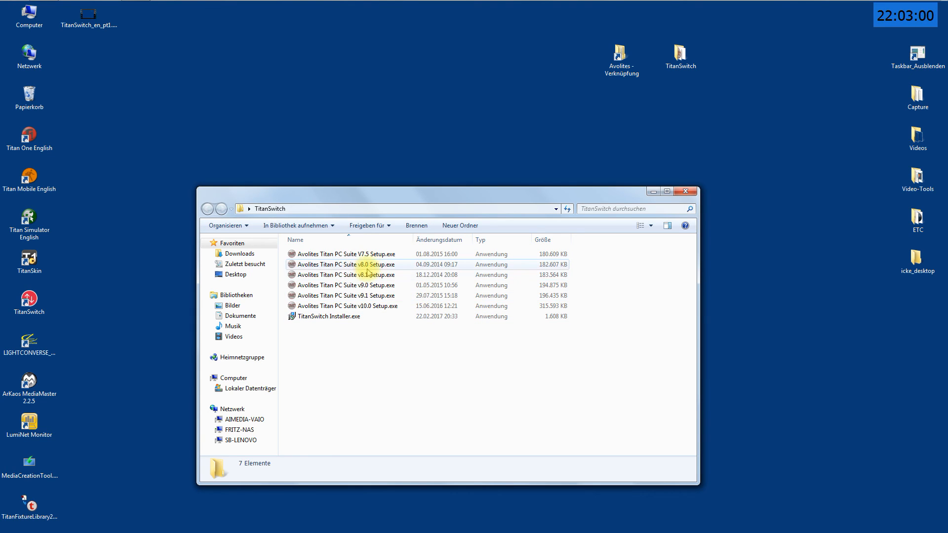
{"action": "mouse_move", "coordinate": [368, 265]}
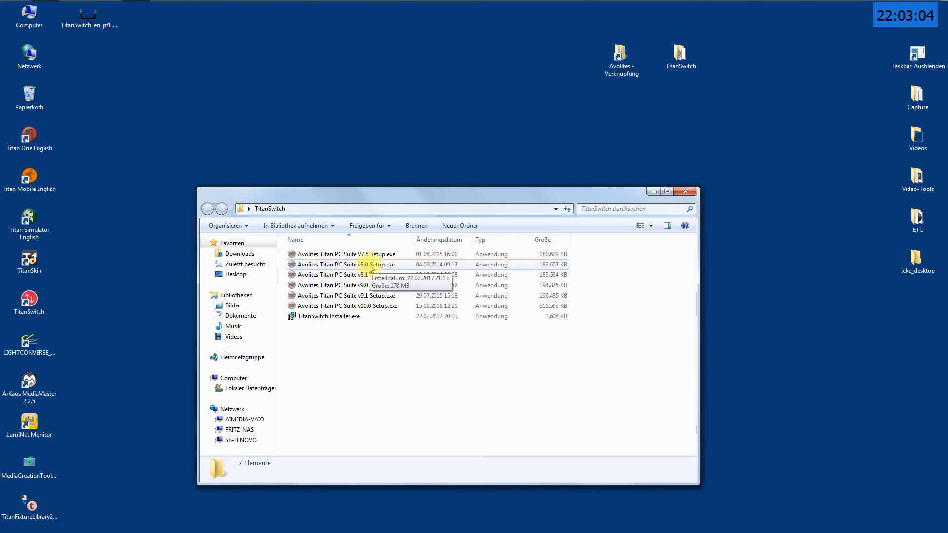
{"action": "left_click", "coordinate": [343, 265]}
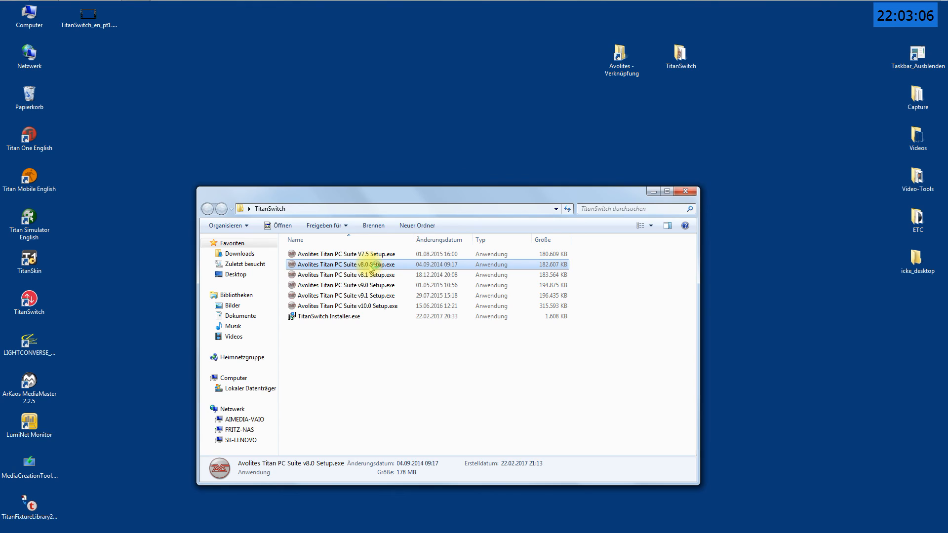
{"action": "double_click", "coordinate": [346, 265]}
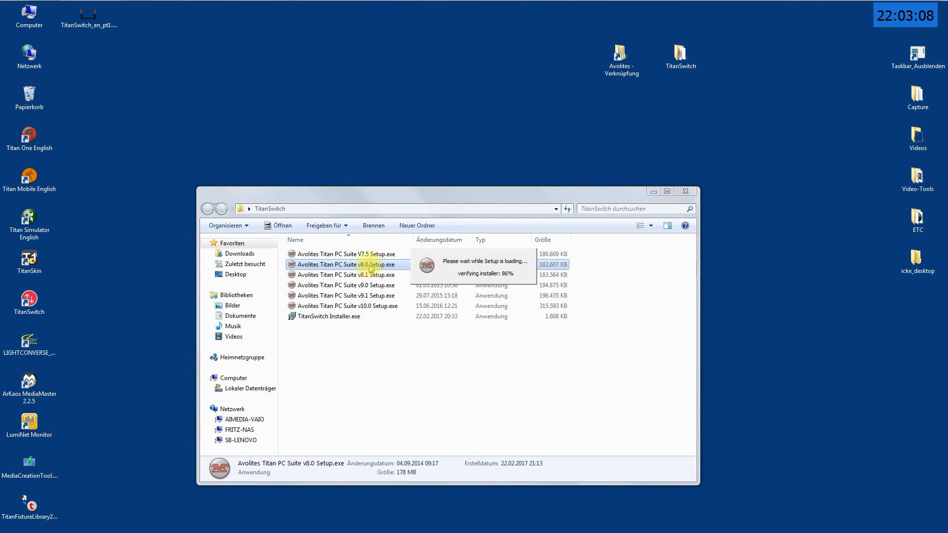